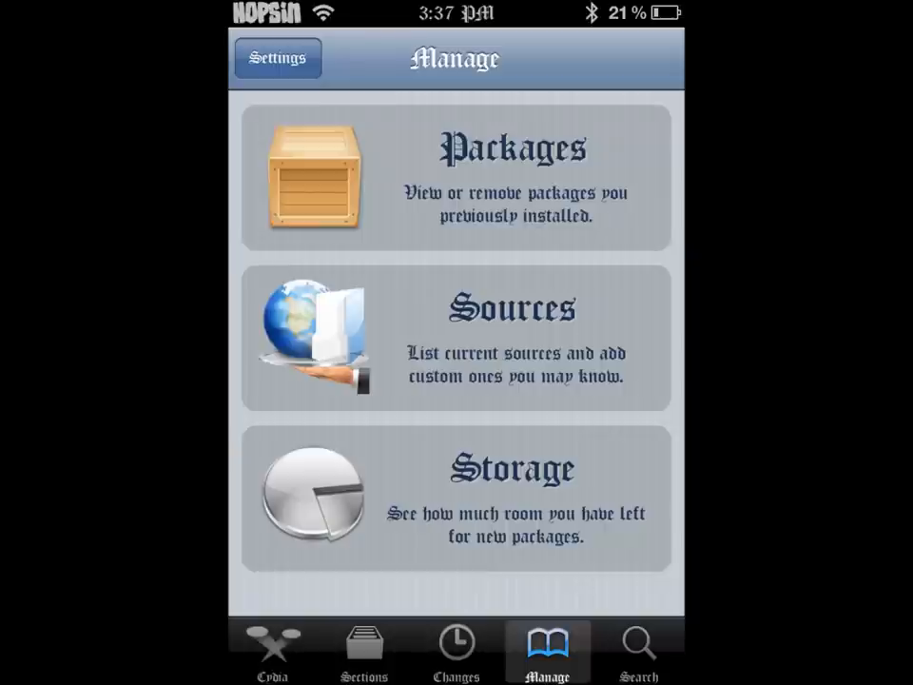
# Step: Open the Siris - MyRepoSpace.com source from Cydia's Sources list
pyautogui.click(454, 339)
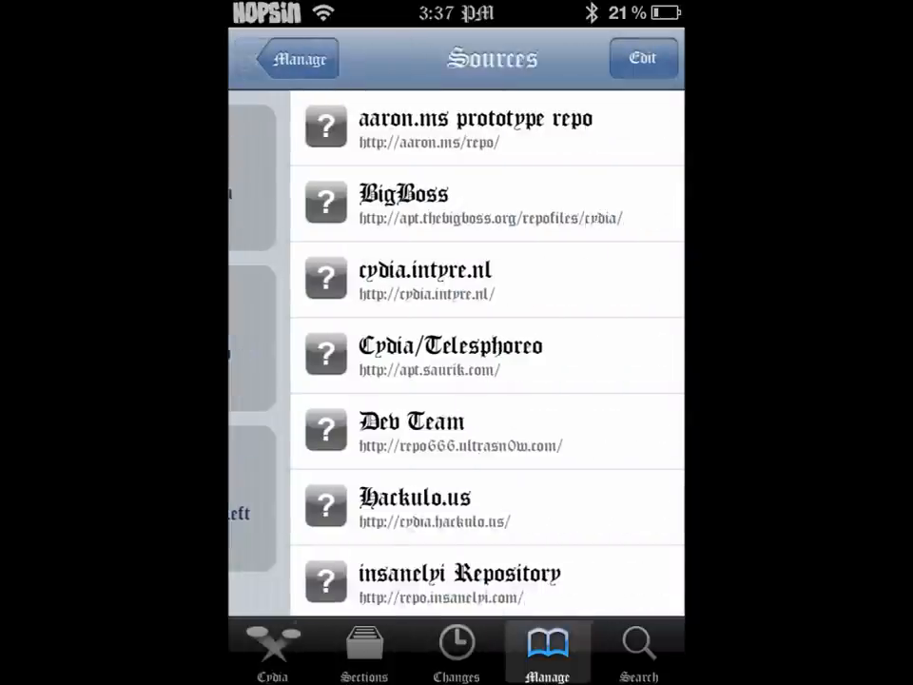
pyautogui.scroll(-3)
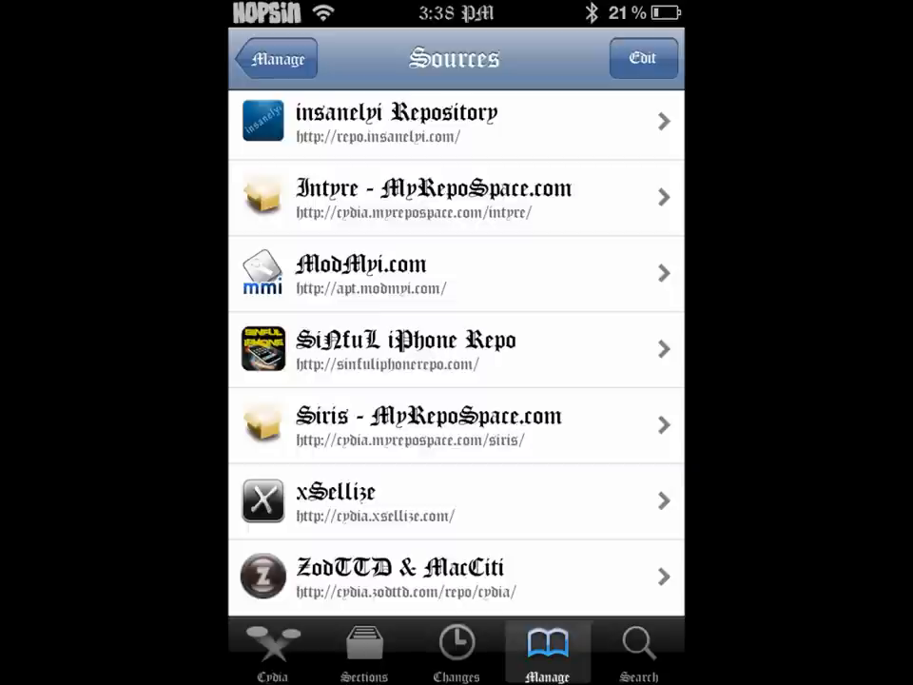
pyautogui.click(455, 424)
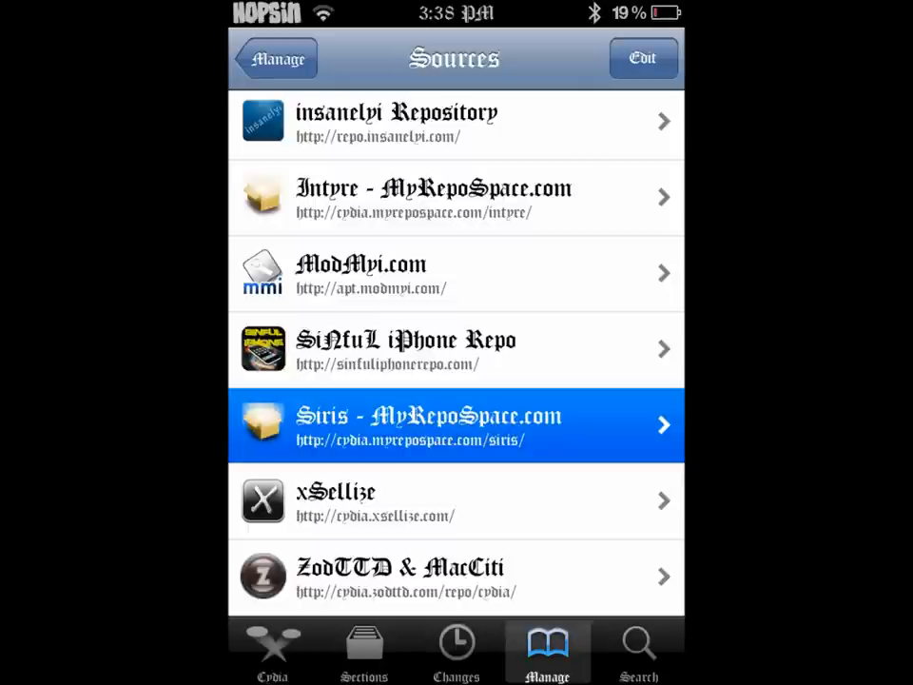
pyautogui.click(457, 424)
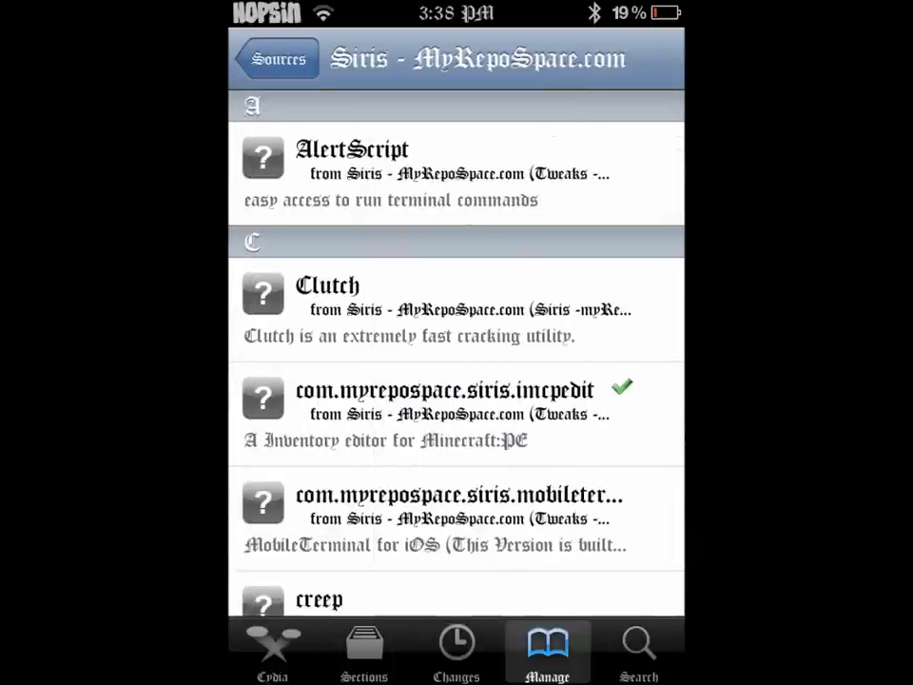
# Step: Browse the source's package list, including ldone and MCPE Patch
pyautogui.scroll(-3)
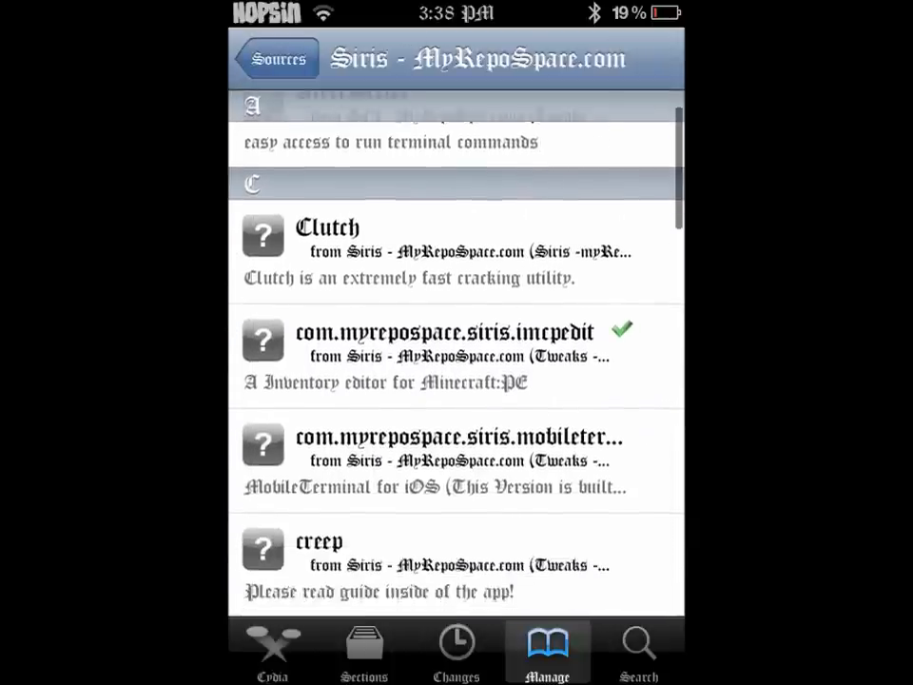
pyautogui.scroll(-3)
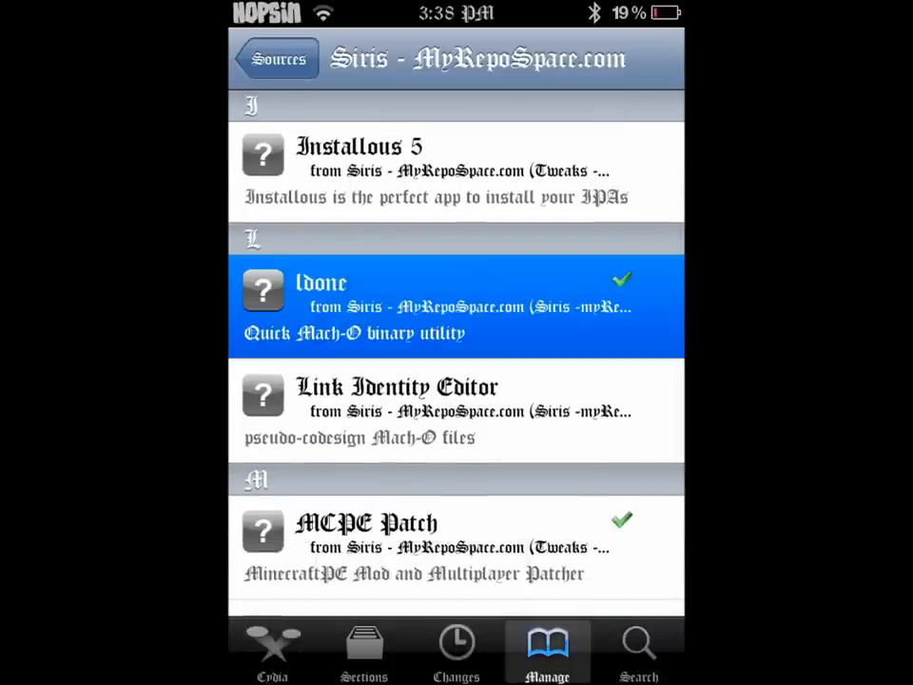
pyautogui.scroll(-3)
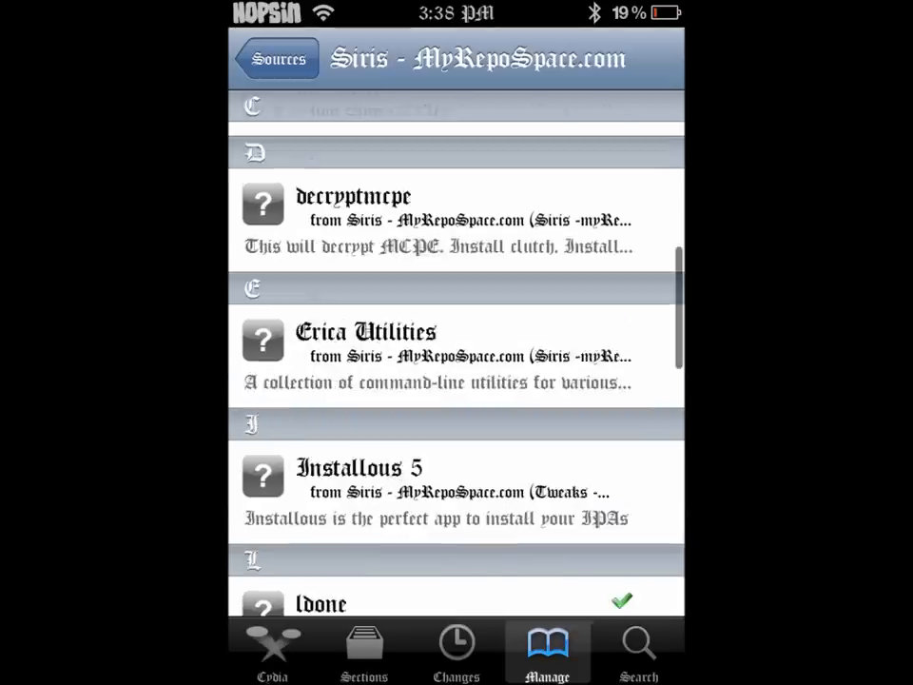
pyautogui.scroll(3)
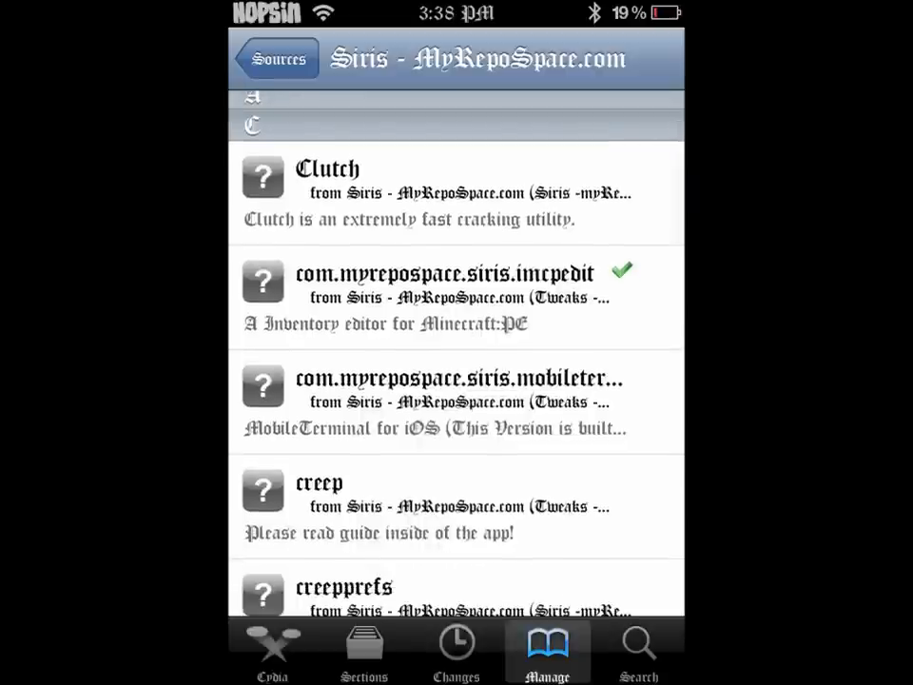
pyautogui.scroll(-3)
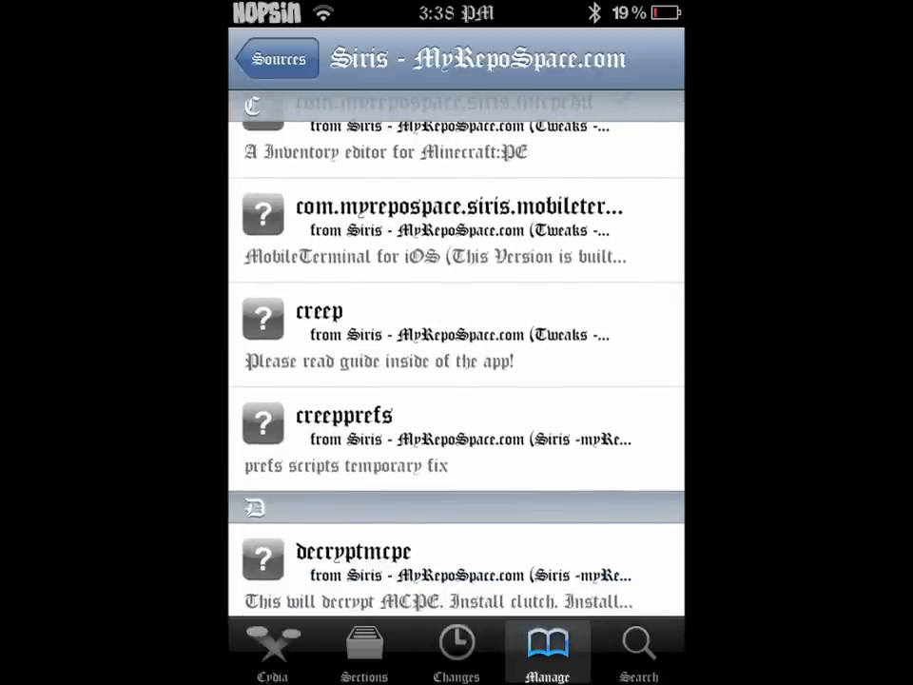
pyautogui.scroll(-3)
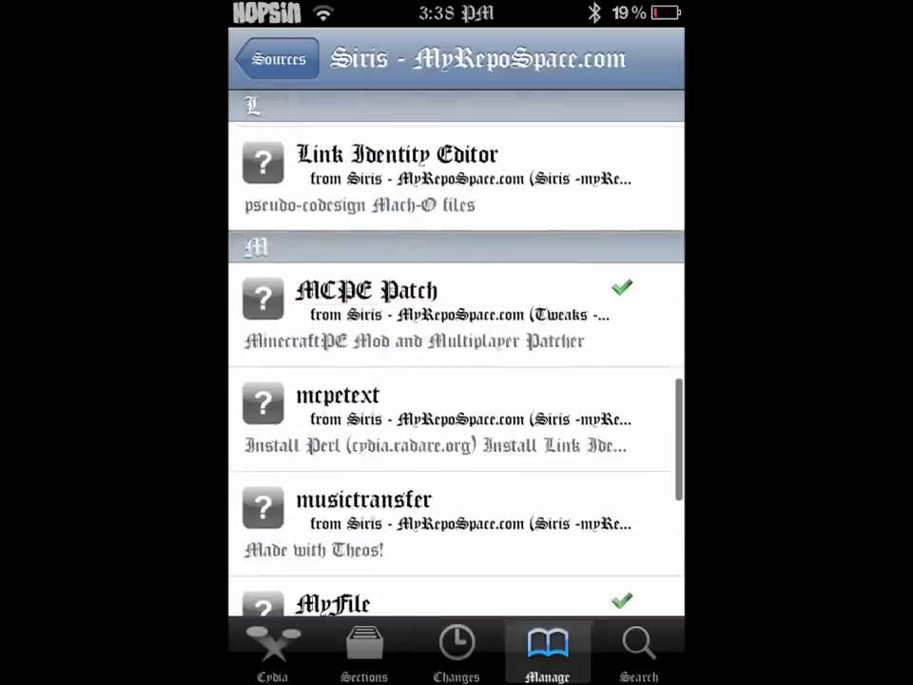
pyautogui.scroll(-3)
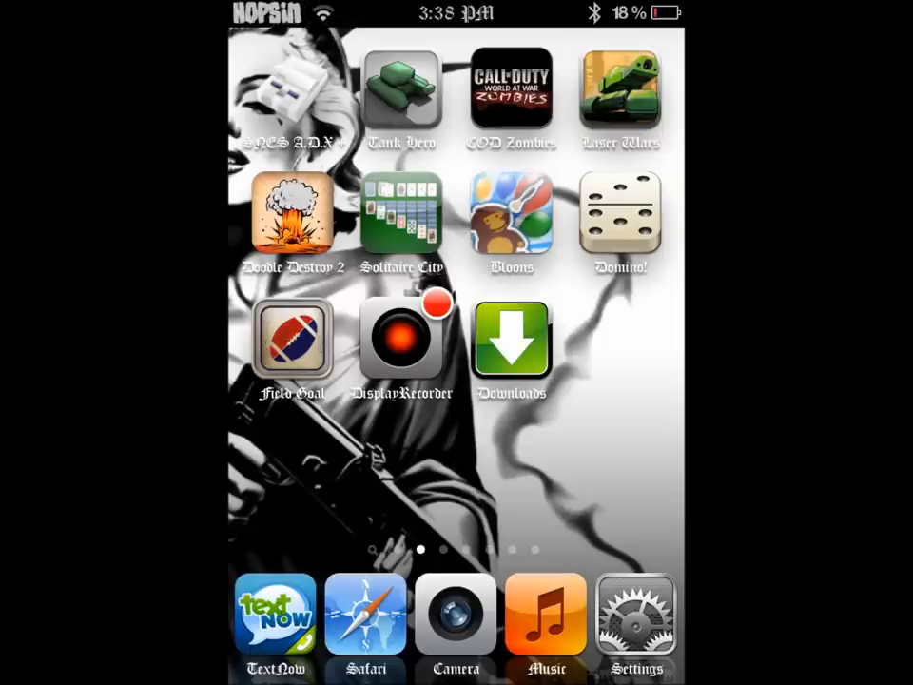
# Step: Load the minecraftforum.net thread 'MP.PATCH! Join server on IOS!' in Safari and skim its replies
pyautogui.click(365, 613)
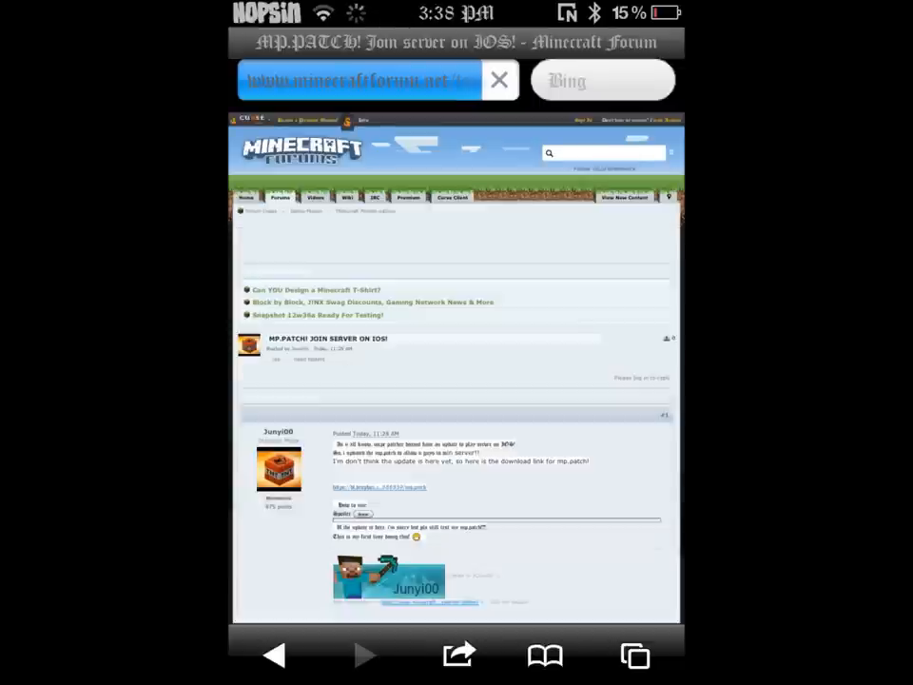
pyautogui.scroll(-3)
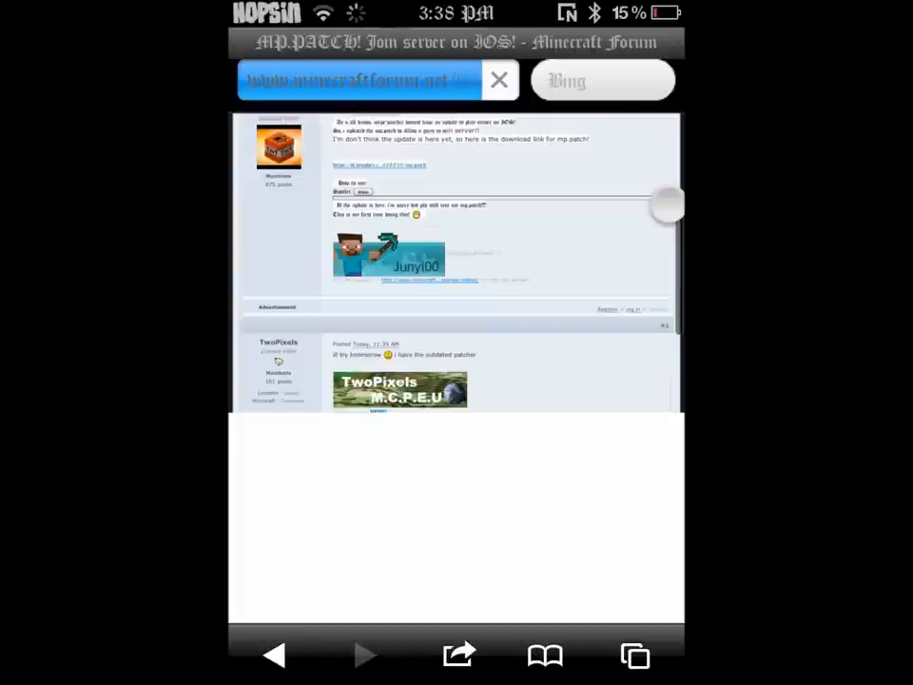
pyautogui.scroll(-3)
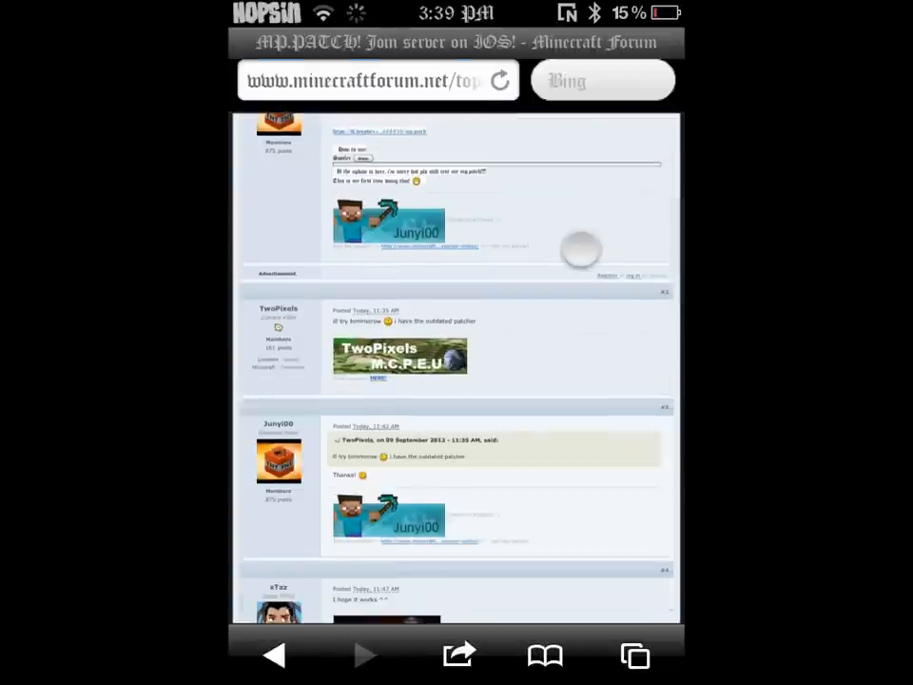
pyautogui.scroll(3)
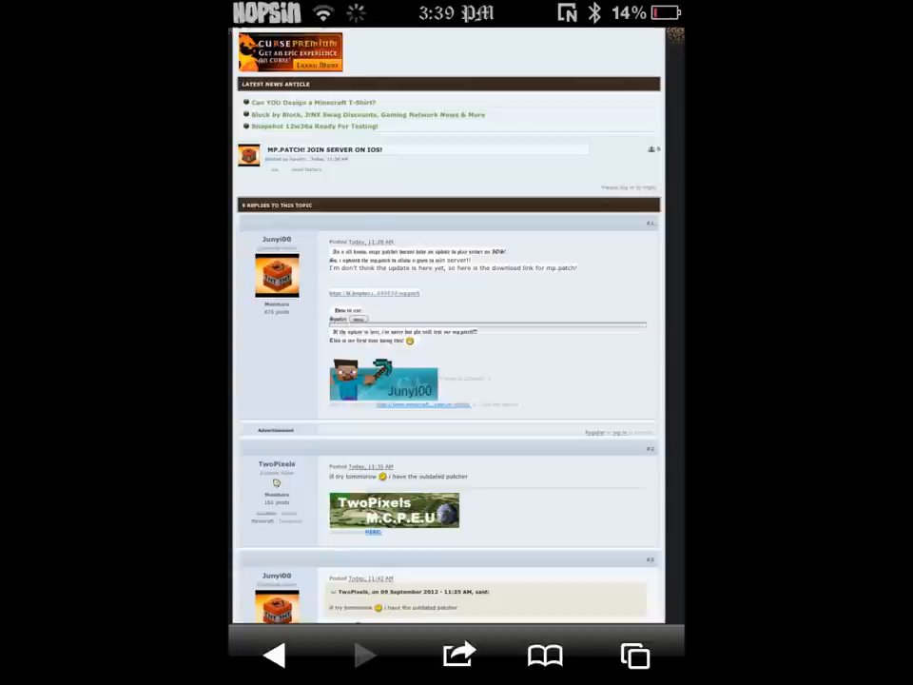
pyautogui.scroll(-3)
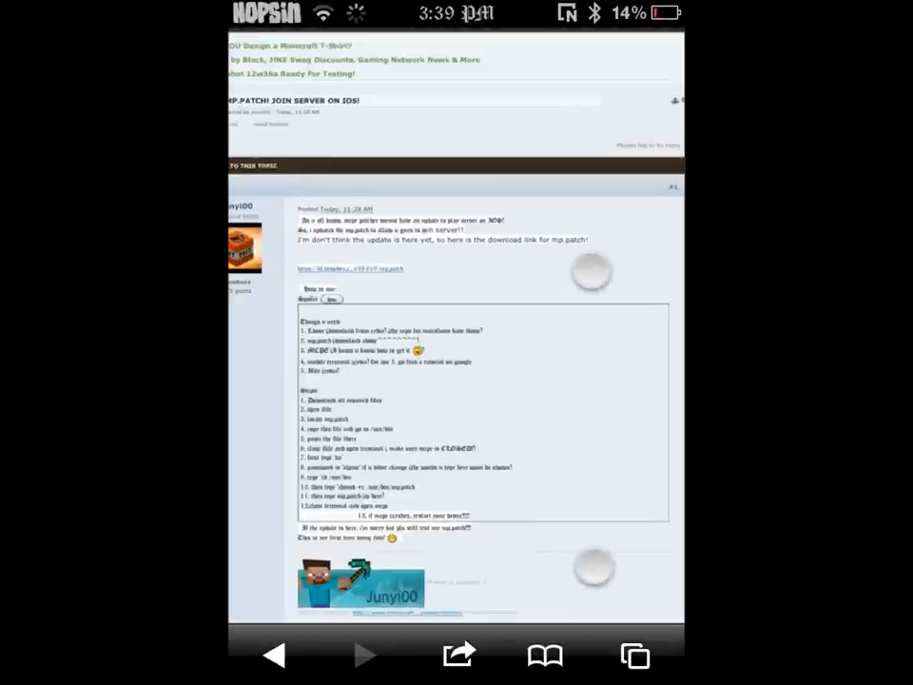
pyautogui.scroll(3)
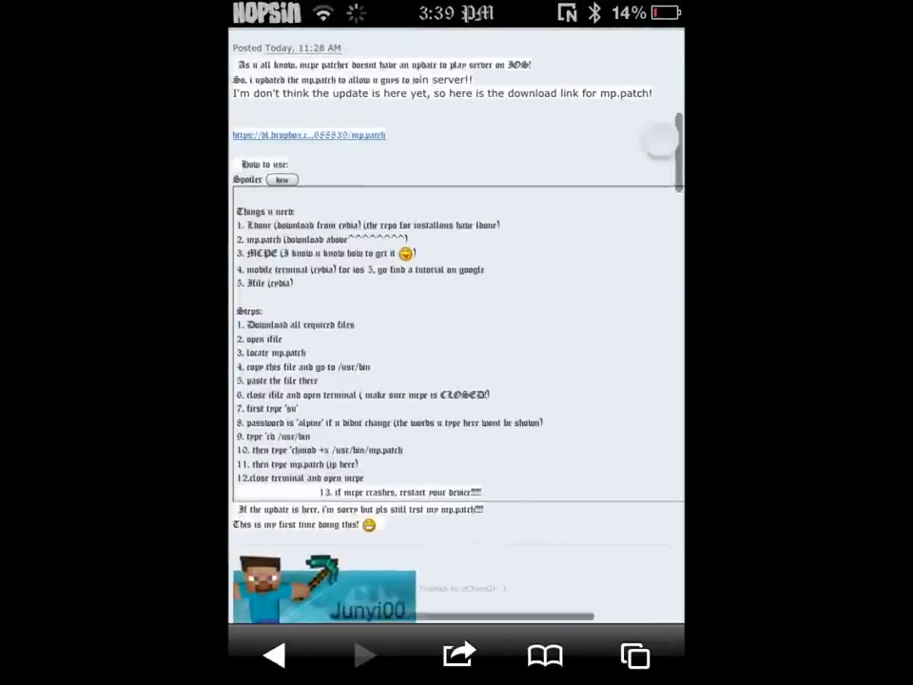
pyautogui.scroll(-3)
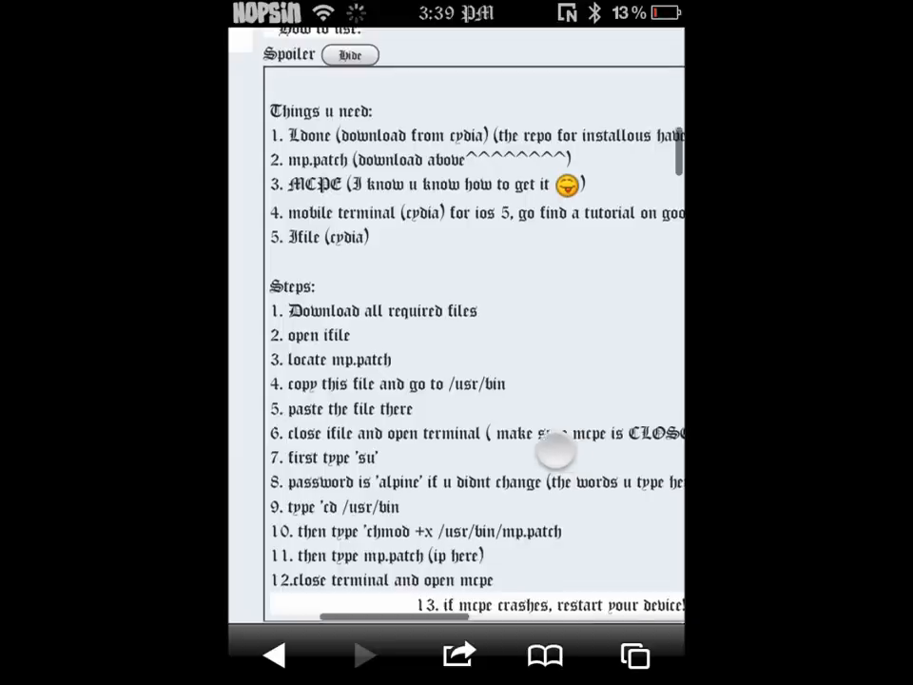
pyautogui.scroll(3)
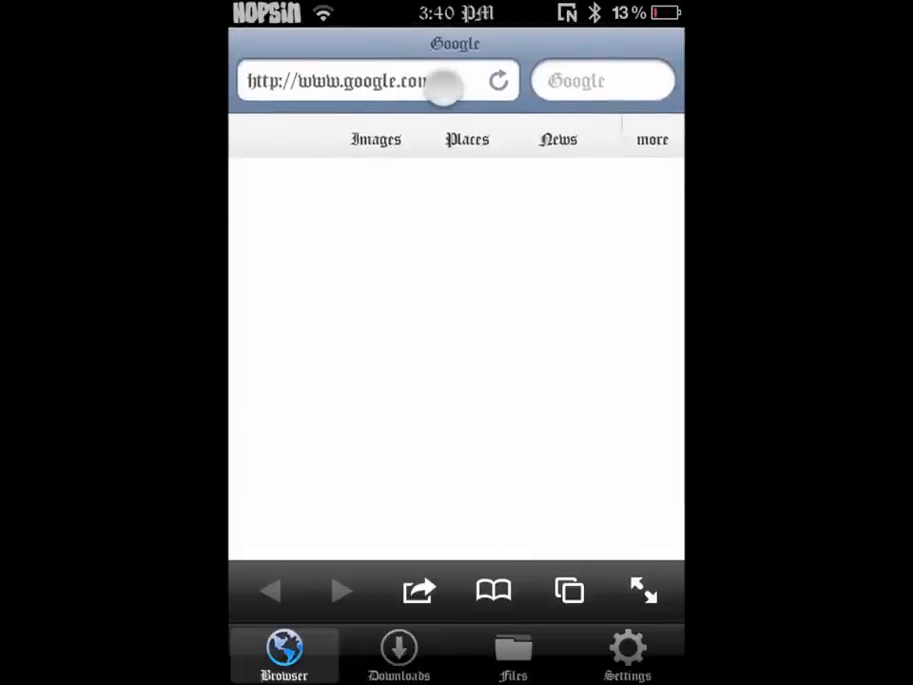
# Step: Enter the Dropbox mp.patch URL in Downloads and choose Download from the action sheet
pyautogui.click(362, 80)
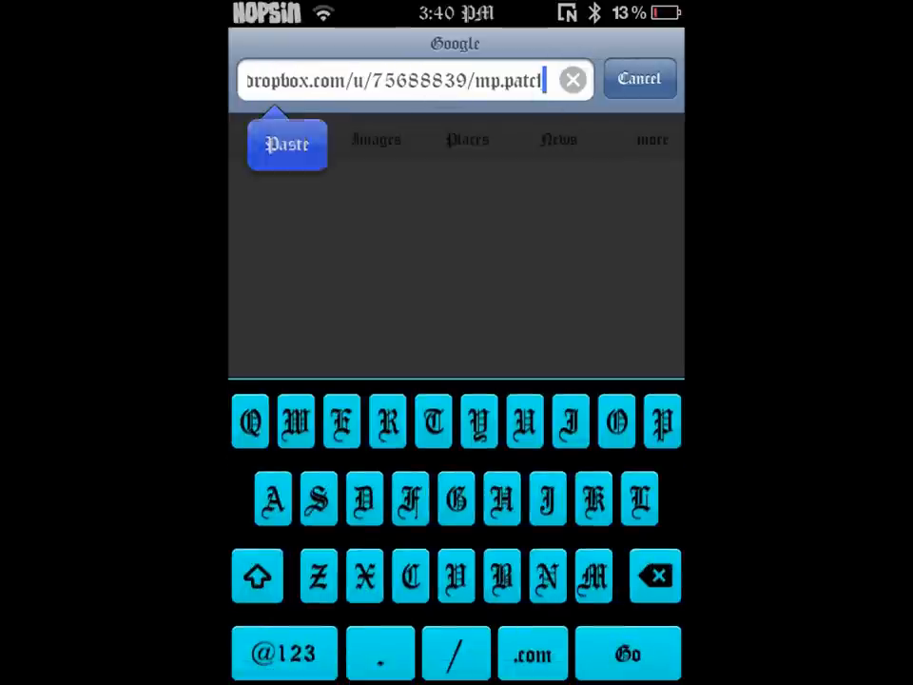
pyautogui.click(628, 654)
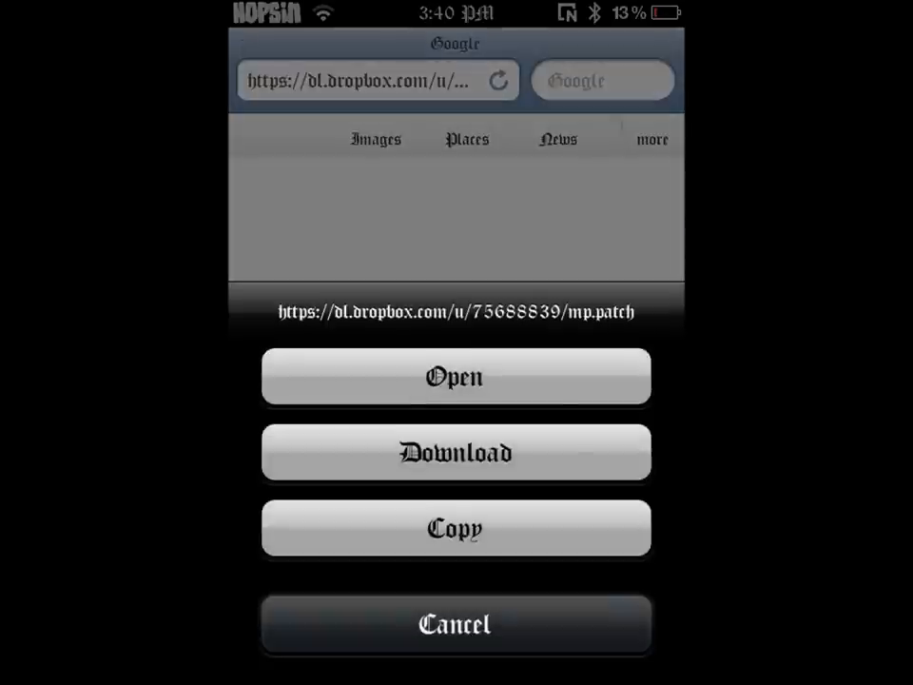
pyautogui.click(456, 624)
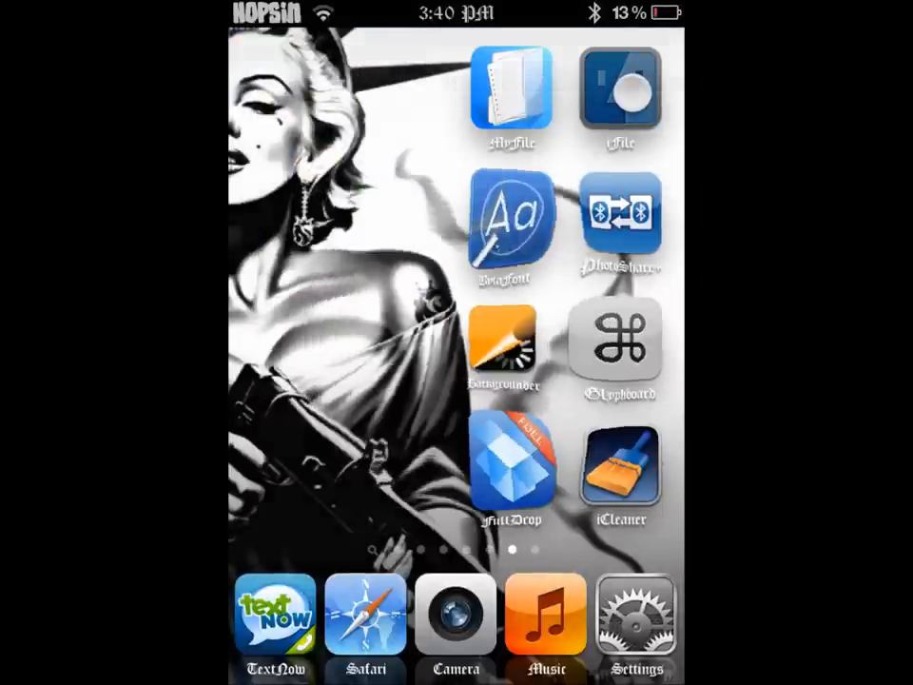
# Step: Navigate iFile from /var/mobile through Applications into the Downloads app's Documents folder
pyautogui.click(620, 91)
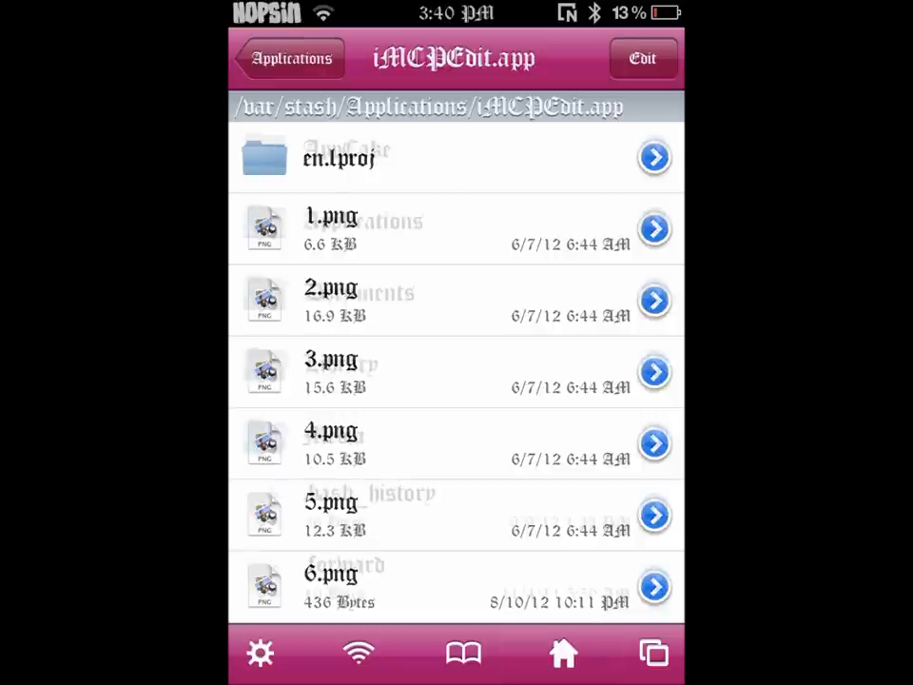
pyautogui.click(289, 57)
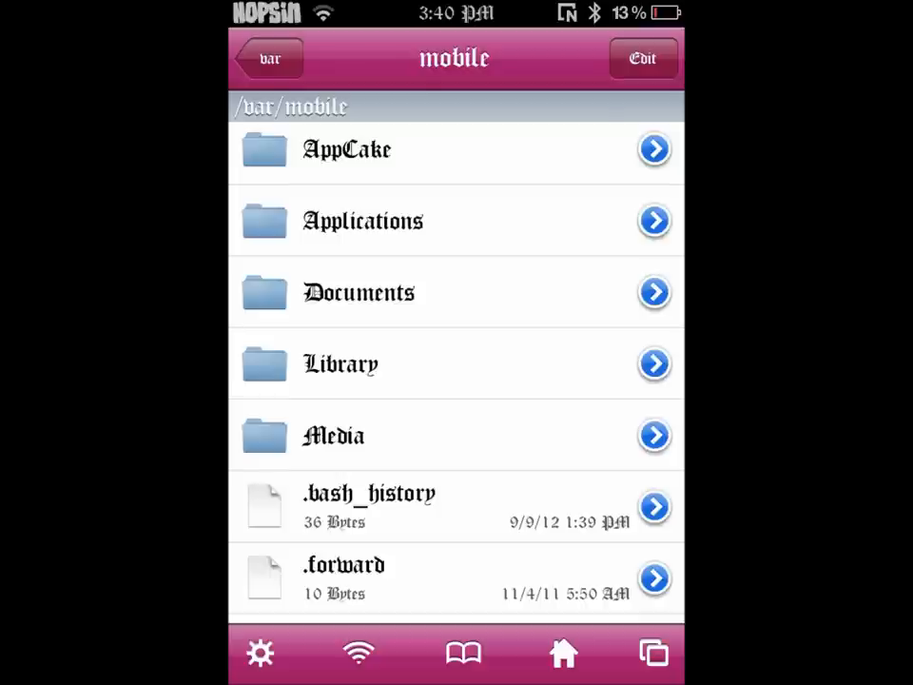
pyautogui.scroll(-3)
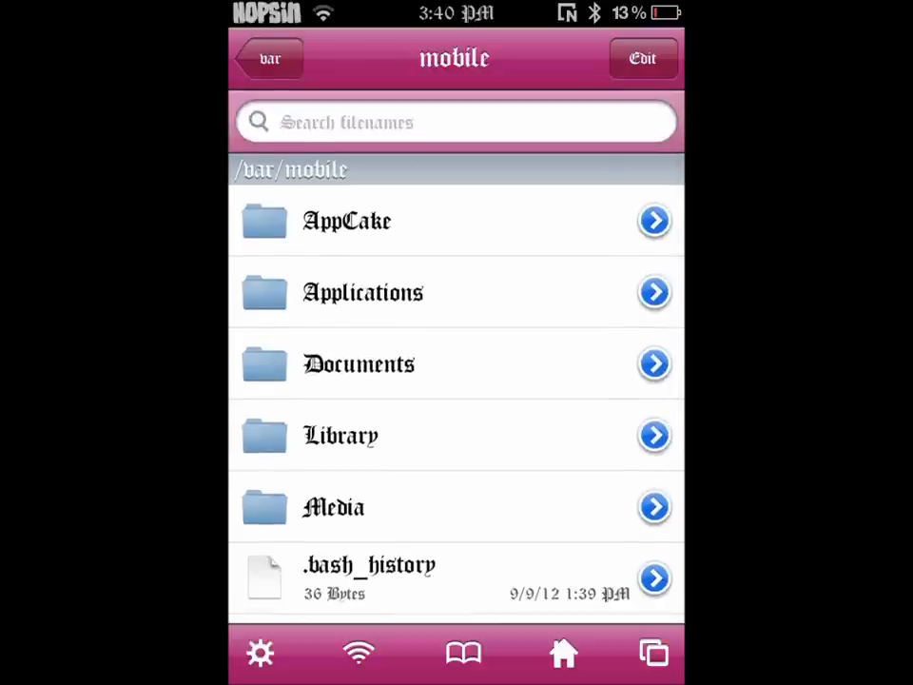
pyautogui.click(271, 57)
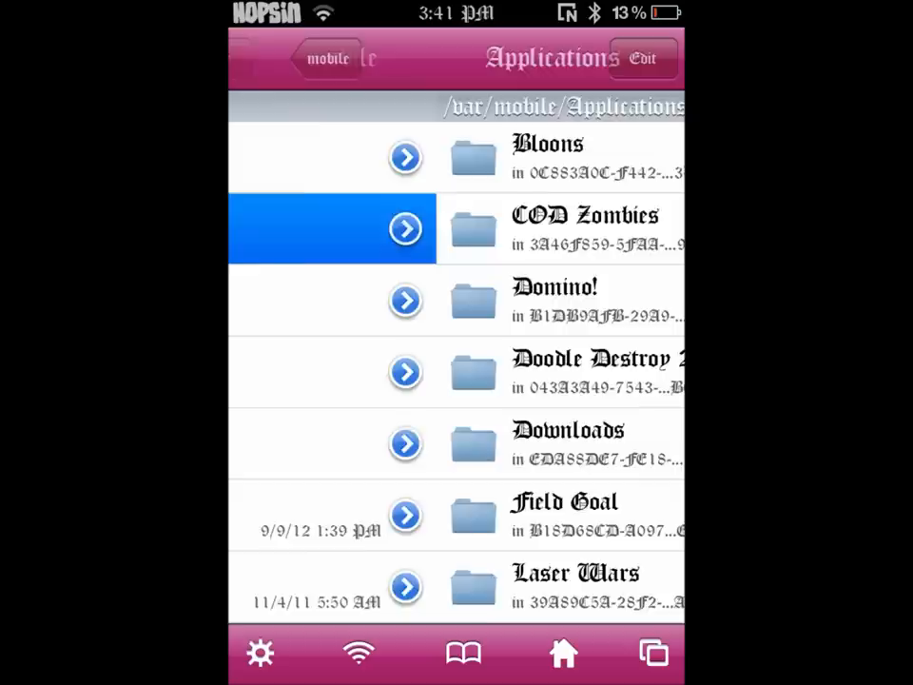
pyautogui.scroll(-3)
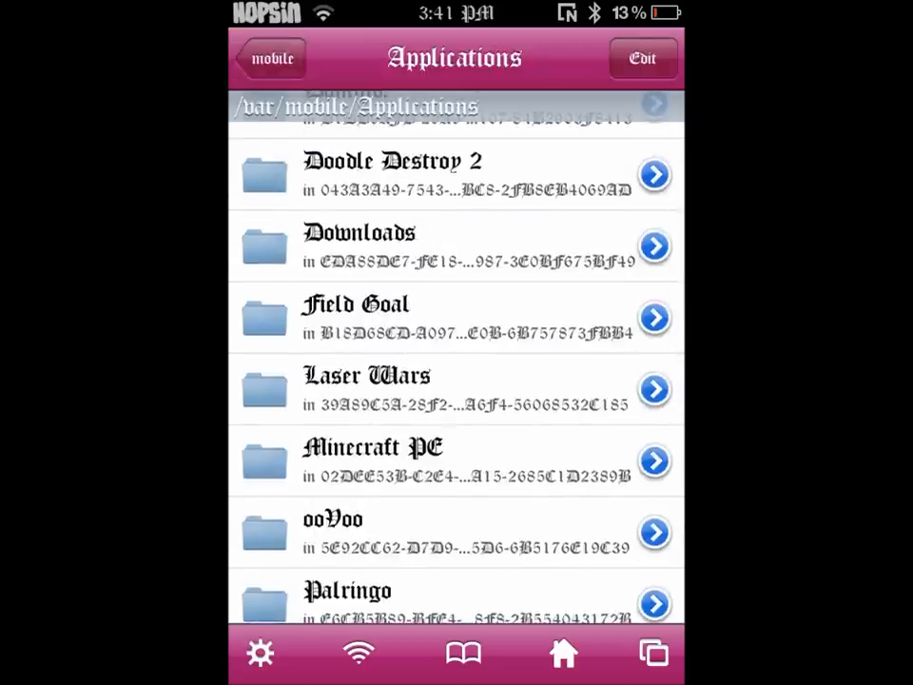
pyautogui.click(655, 247)
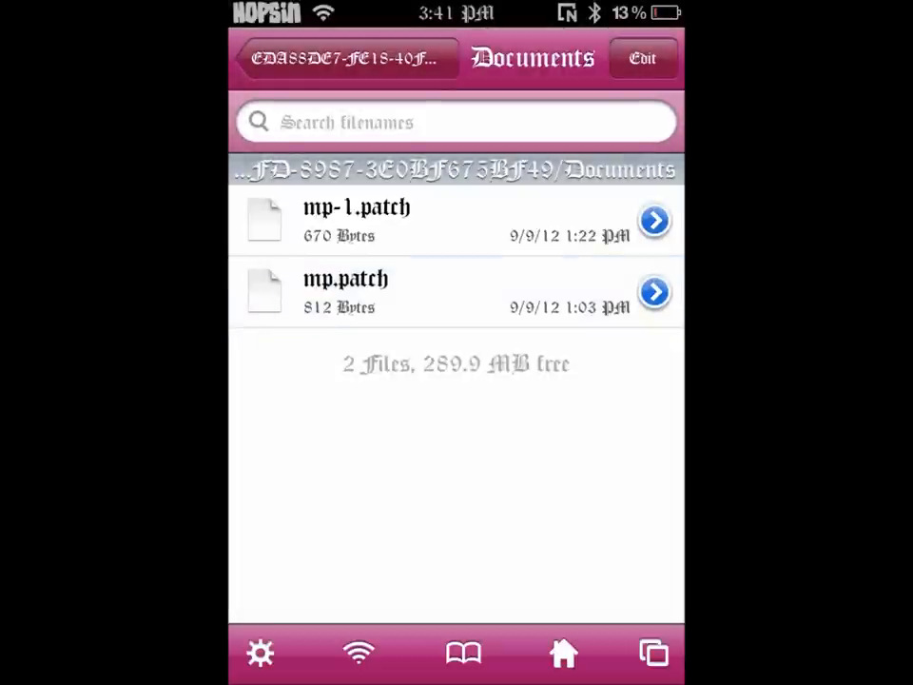
# Step: Mark mp.patch for copying and navigate up into /usr/bin
pyautogui.click(643, 57)
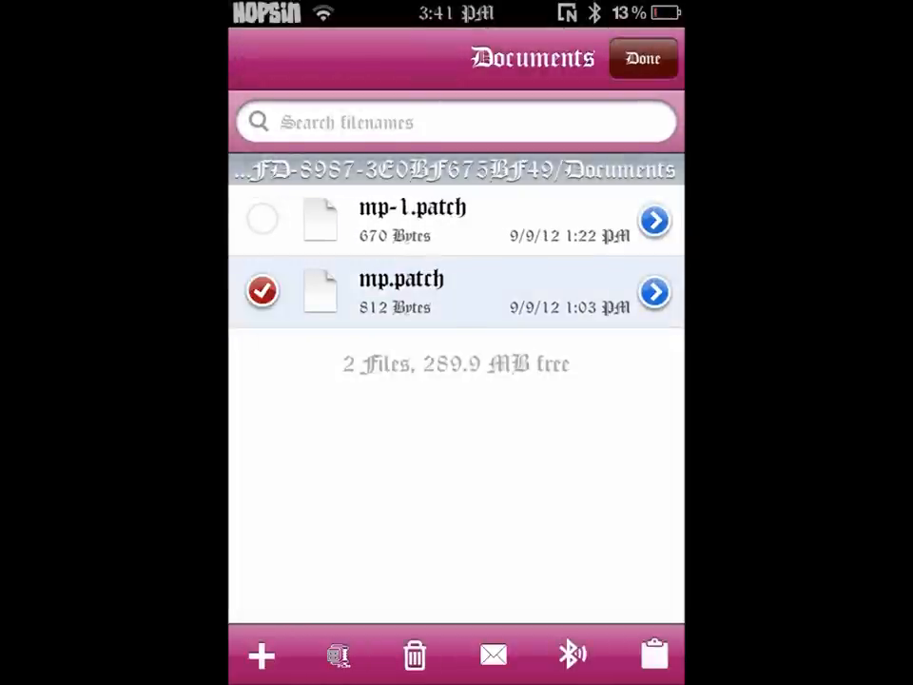
pyautogui.click(655, 654)
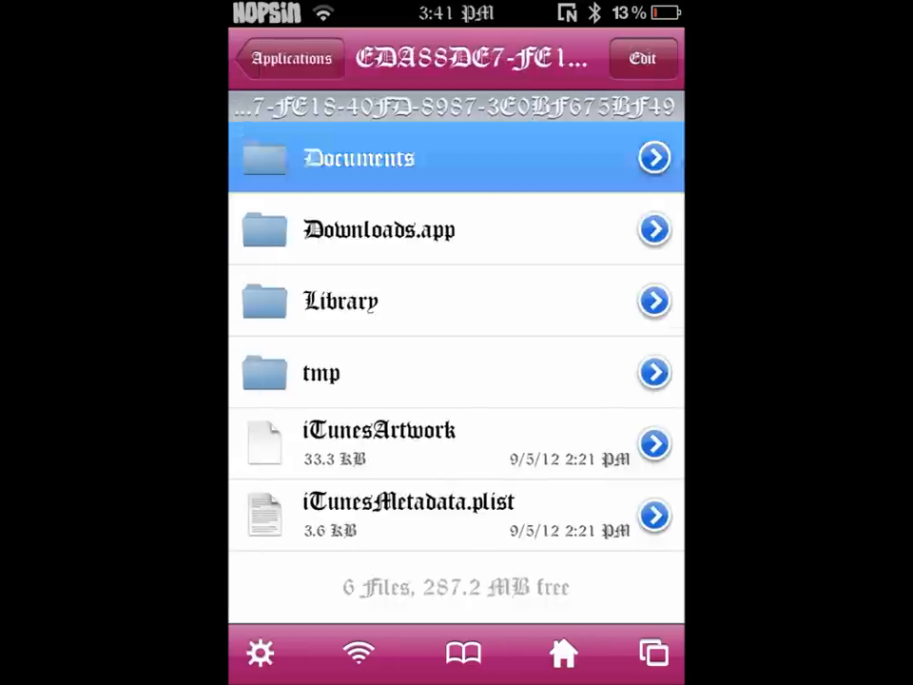
pyautogui.click(455, 158)
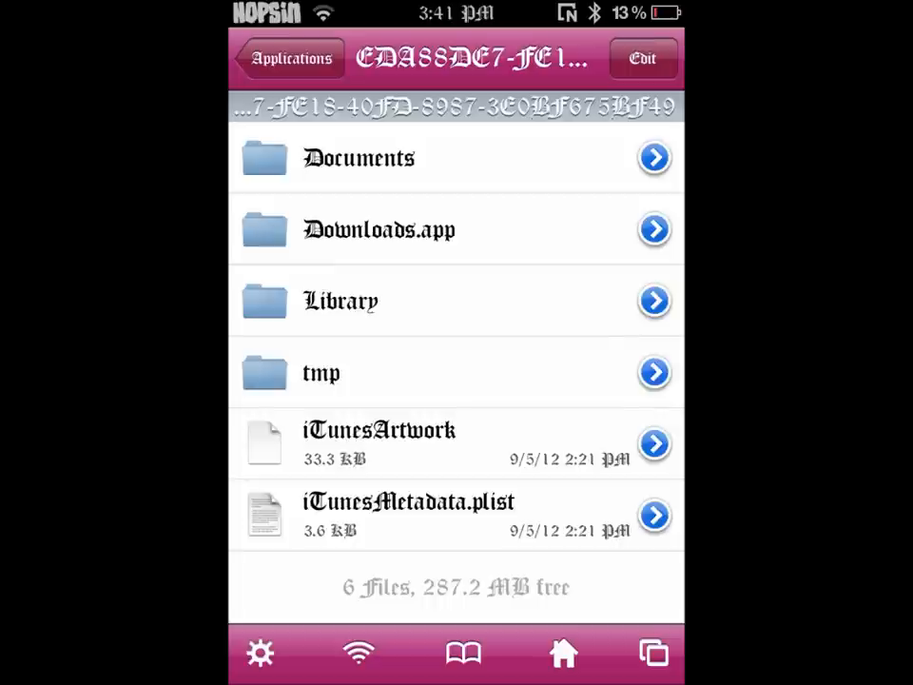
pyautogui.click(289, 57)
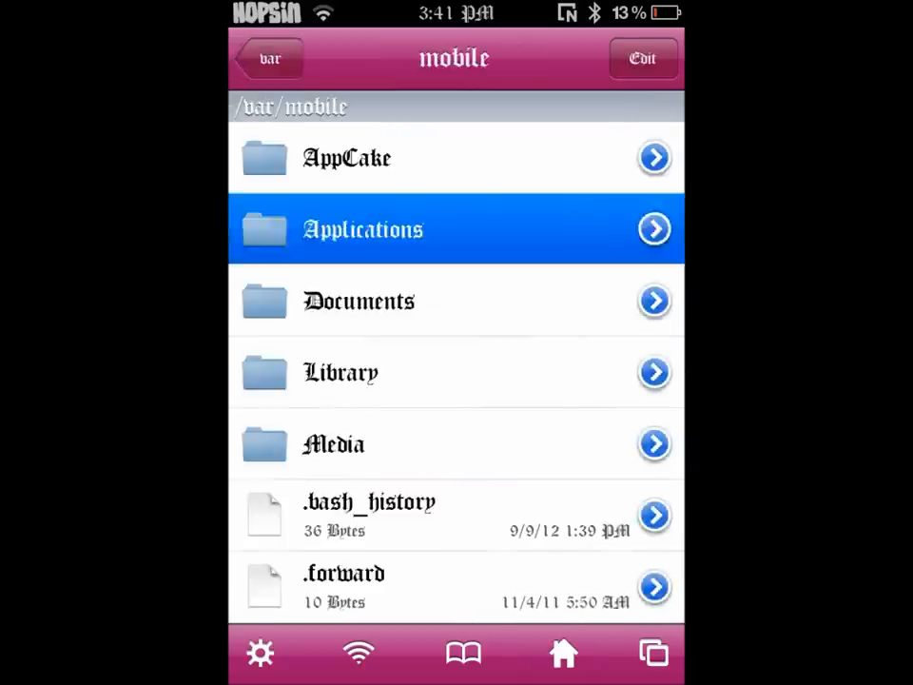
pyautogui.click(270, 58)
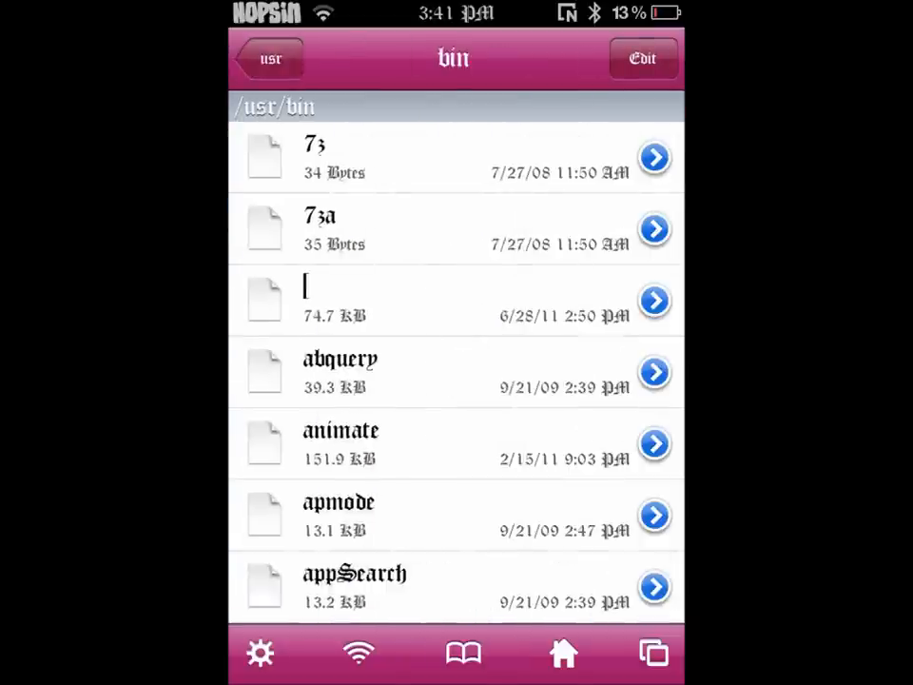
# Step: Scroll the /usr/bin listing until mp.patch appears among the system commands
pyautogui.scroll(-3)
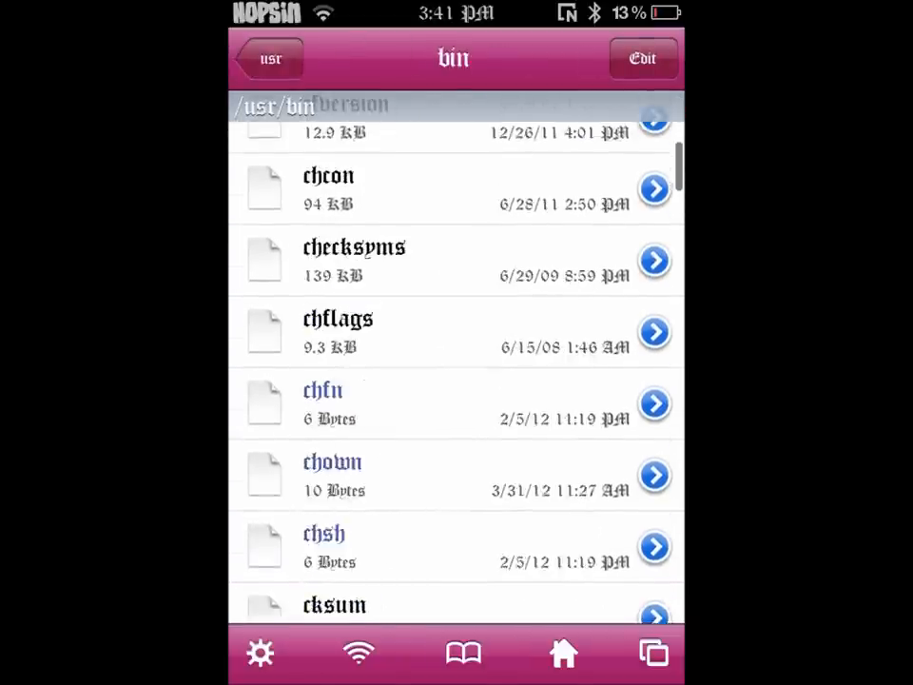
pyautogui.scroll(-3)
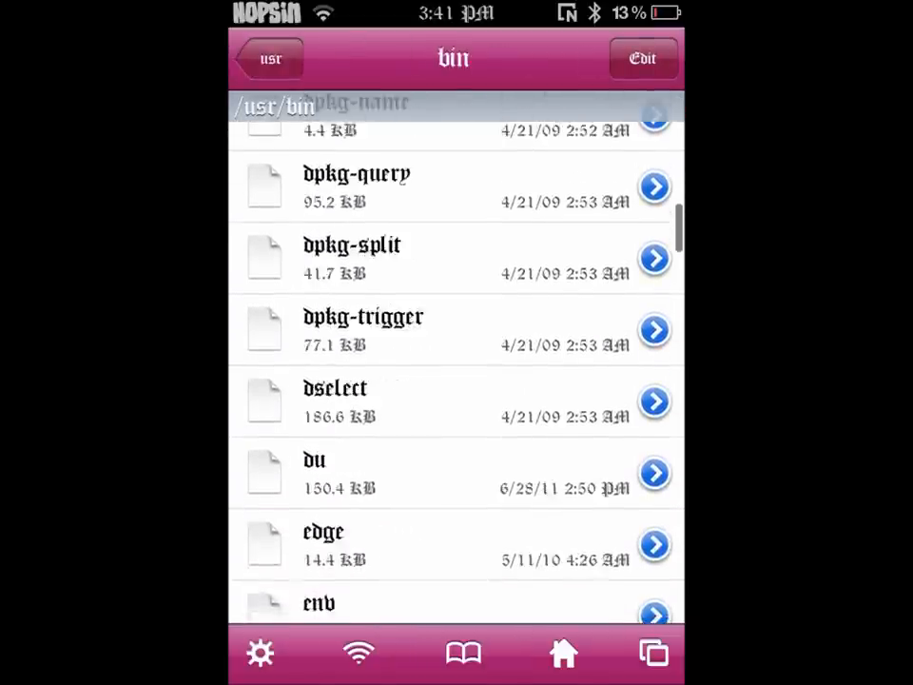
pyautogui.scroll(-3)
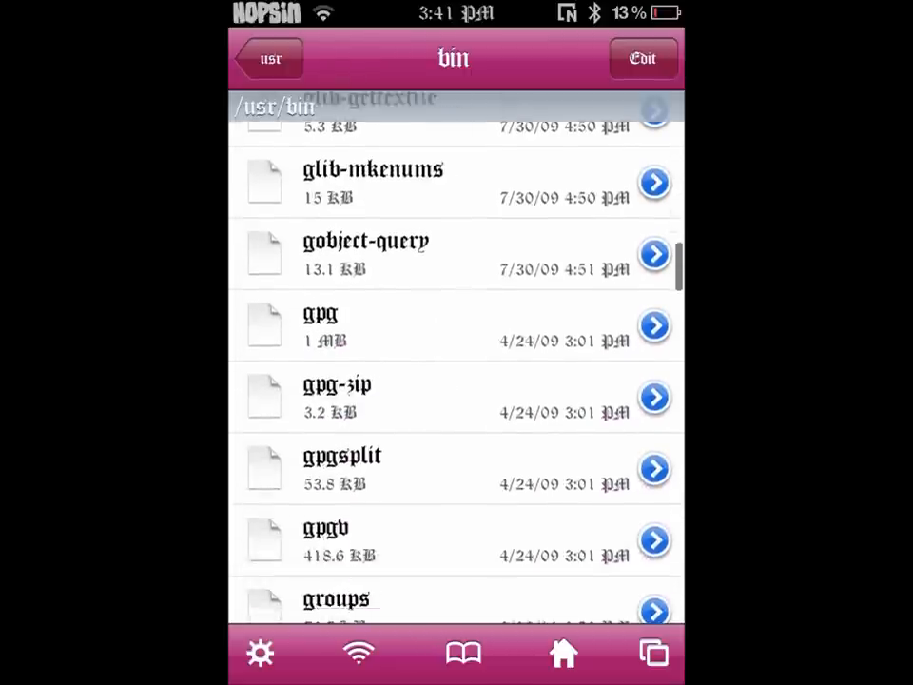
pyautogui.scroll(-3)
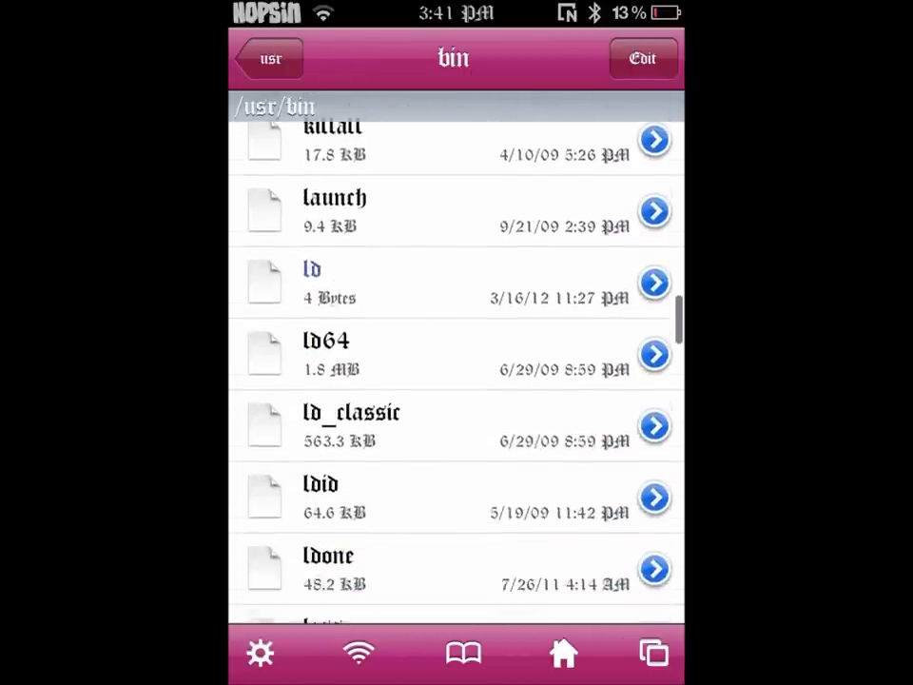
pyautogui.scroll(-3)
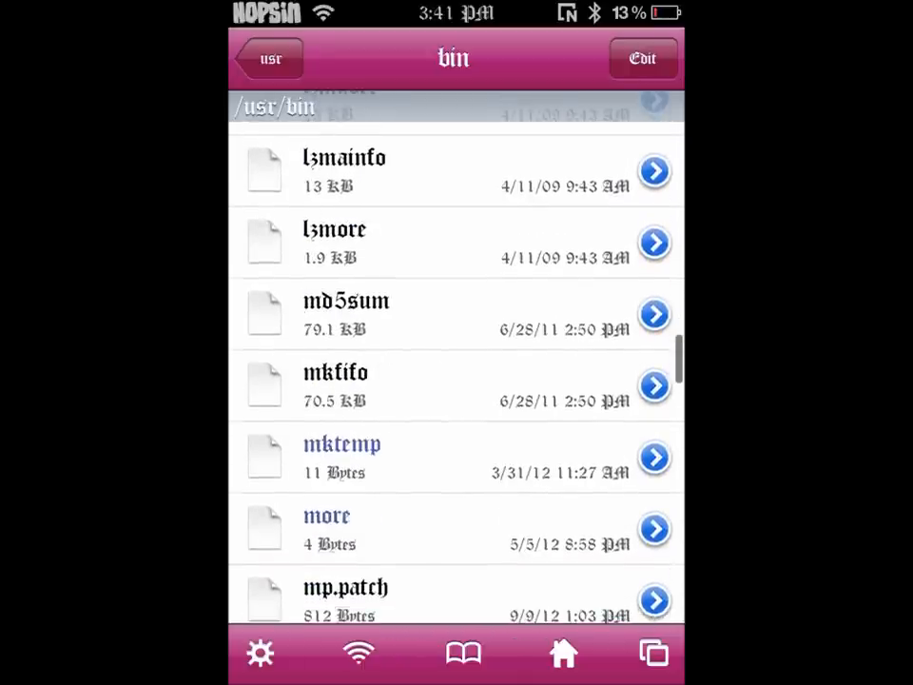
pyautogui.scroll(-3)
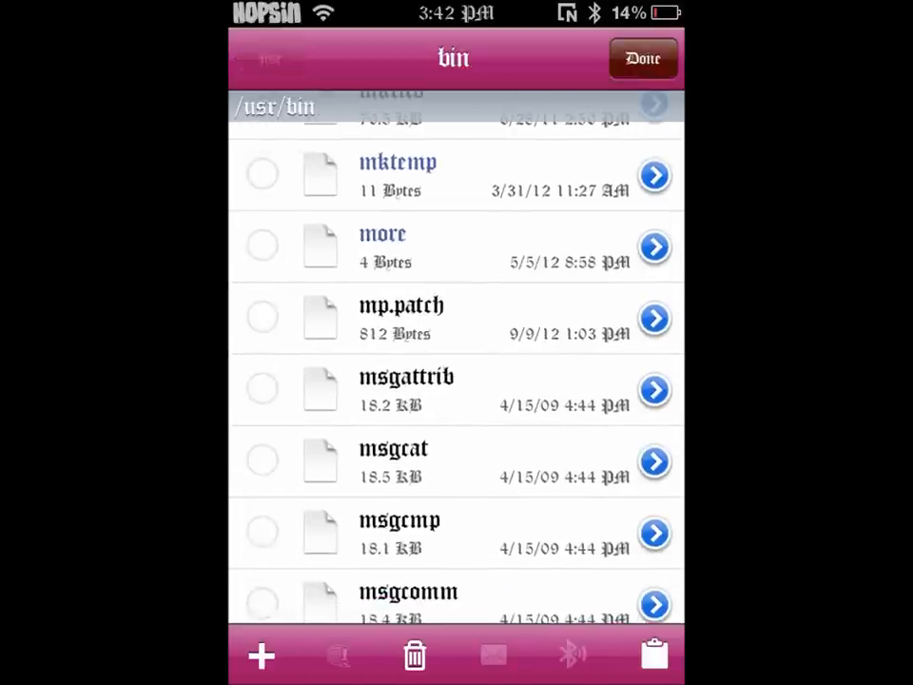
# Step: Dismiss the Paste/Create Link sheet in /usr/bin, finish editing and return to the home screen
pyautogui.click(655, 654)
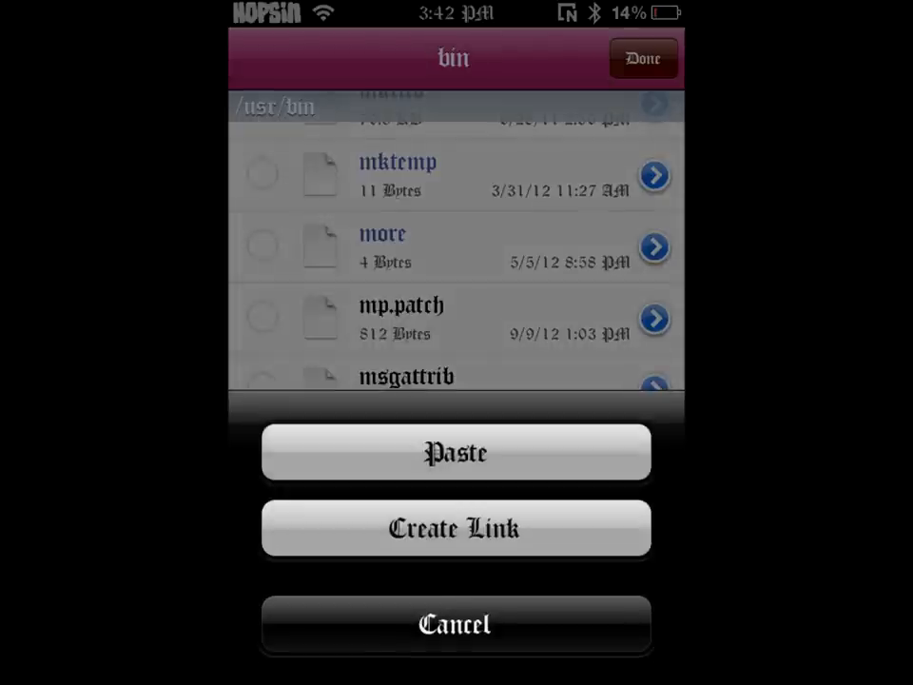
pyautogui.click(457, 624)
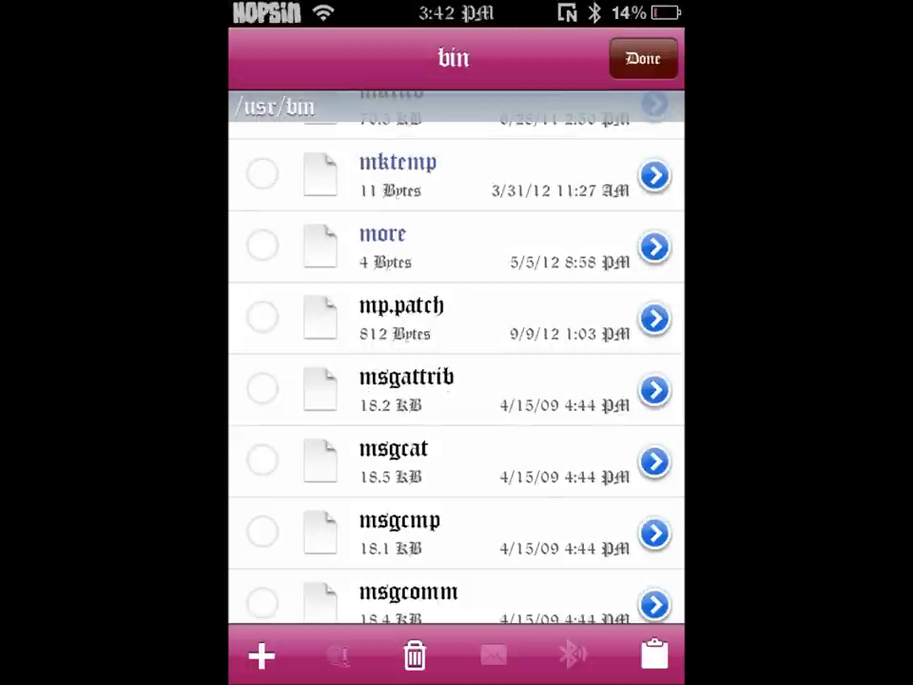
pyautogui.click(643, 57)
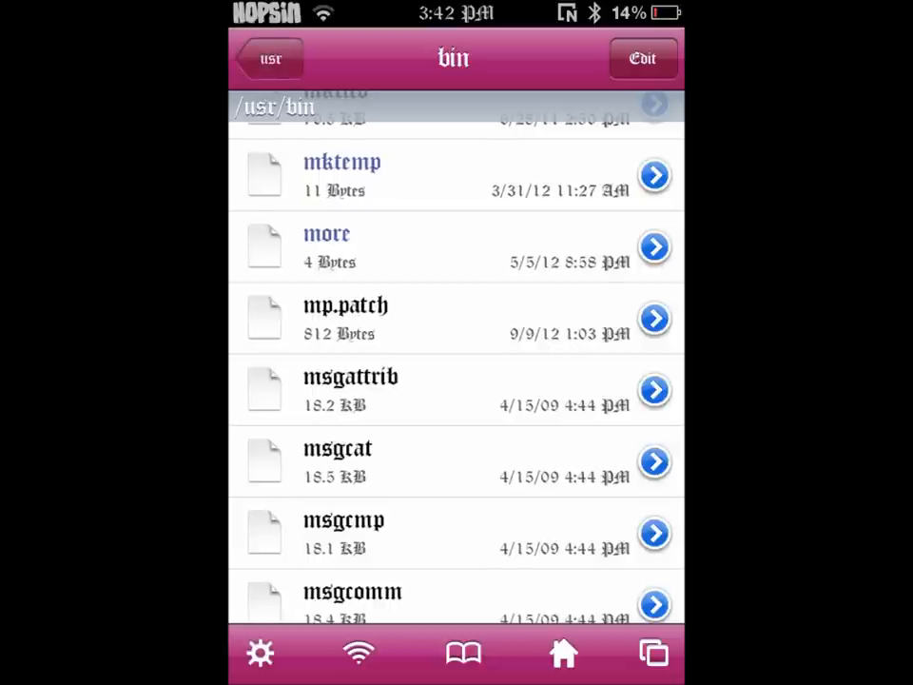
pyautogui.click(271, 57)
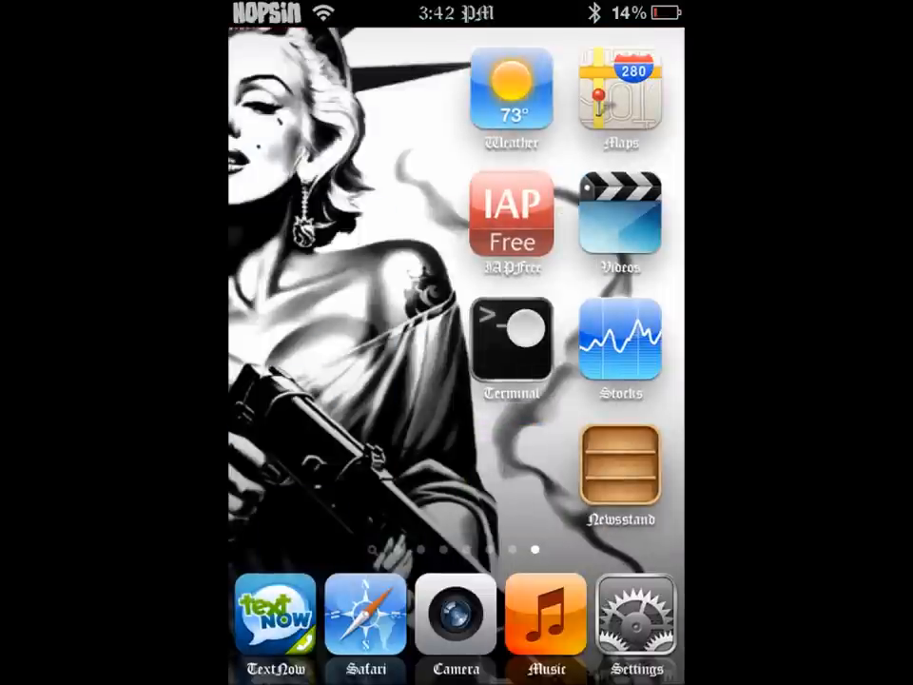
# Step: Become root in MobileTerminal with su and enter cd /usr/bin
pyautogui.click(510, 343)
pyautogui.write('s')
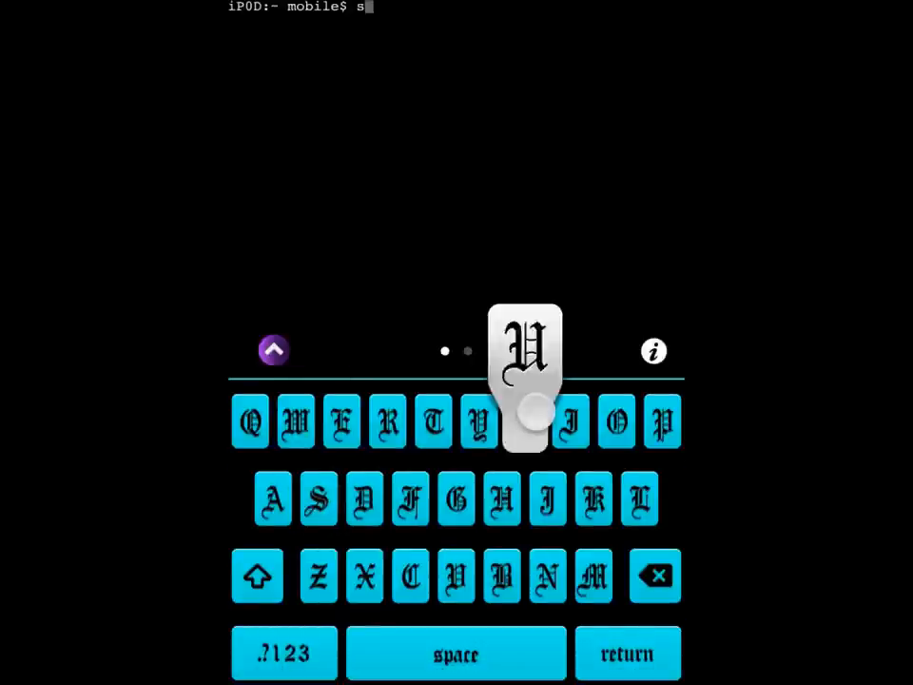
pyautogui.click(525, 422)
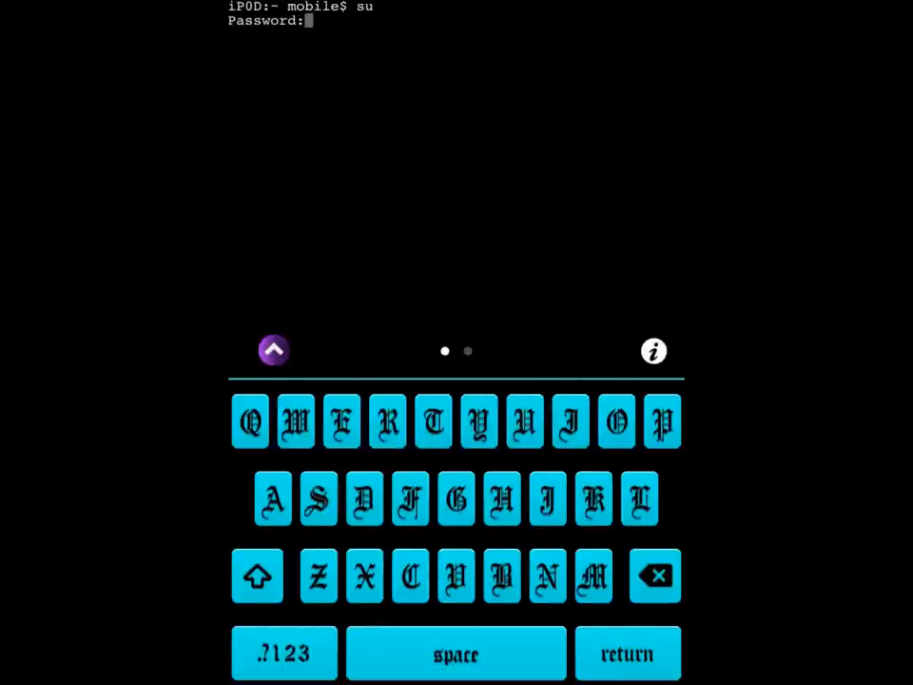
pyautogui.click(571, 422)
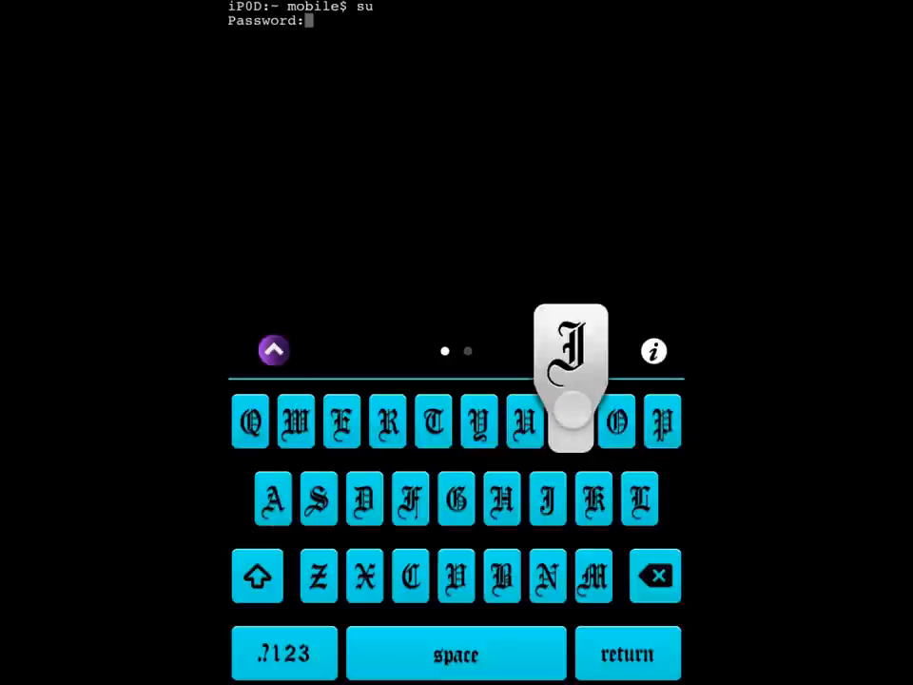
pyautogui.click(570, 423)
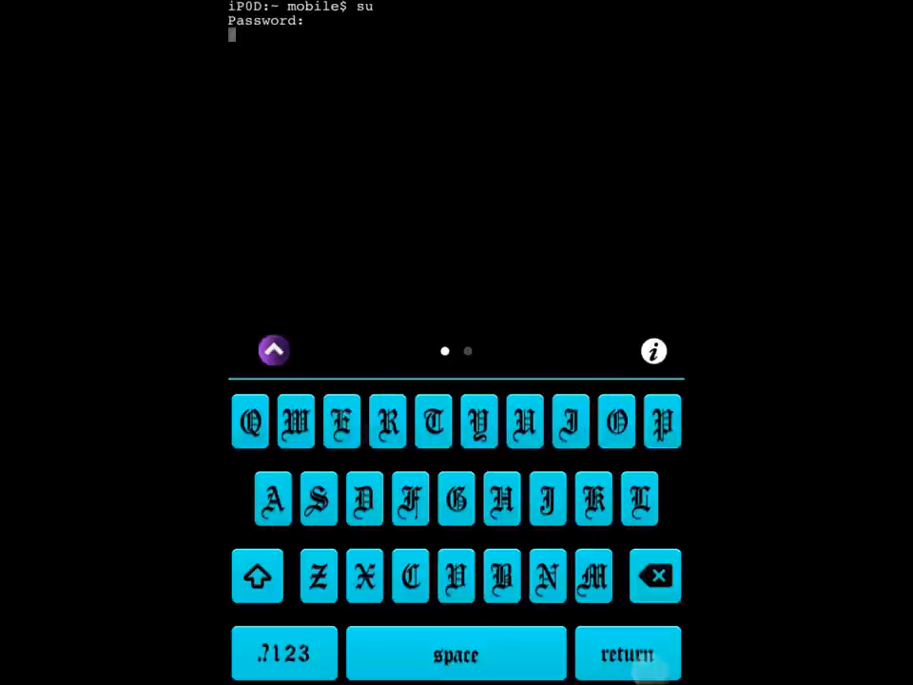
pyautogui.click(628, 654)
pyautogui.write('cd')
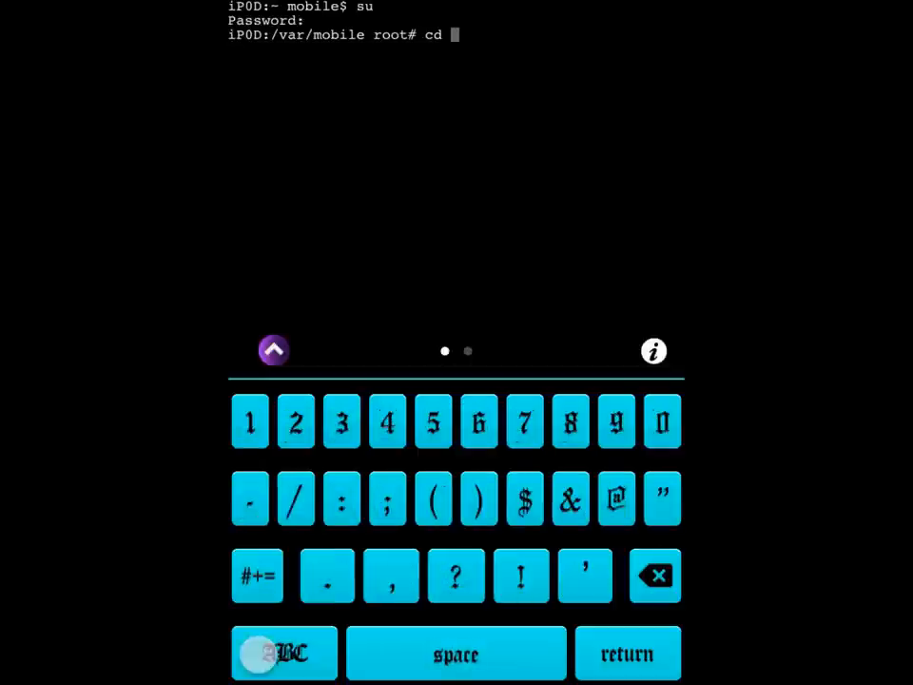
pyautogui.click(297, 499)
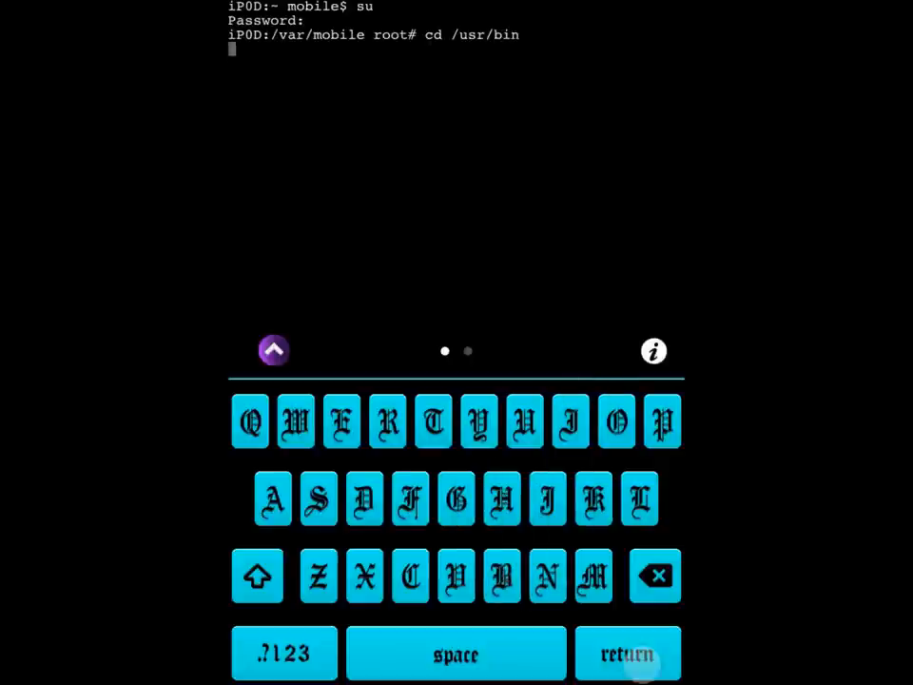
# Step: Run chmod +x /usr/bin/ mp.patch to make the patch executable
pyautogui.click(628, 655)
pyautogui.write('chmod +')
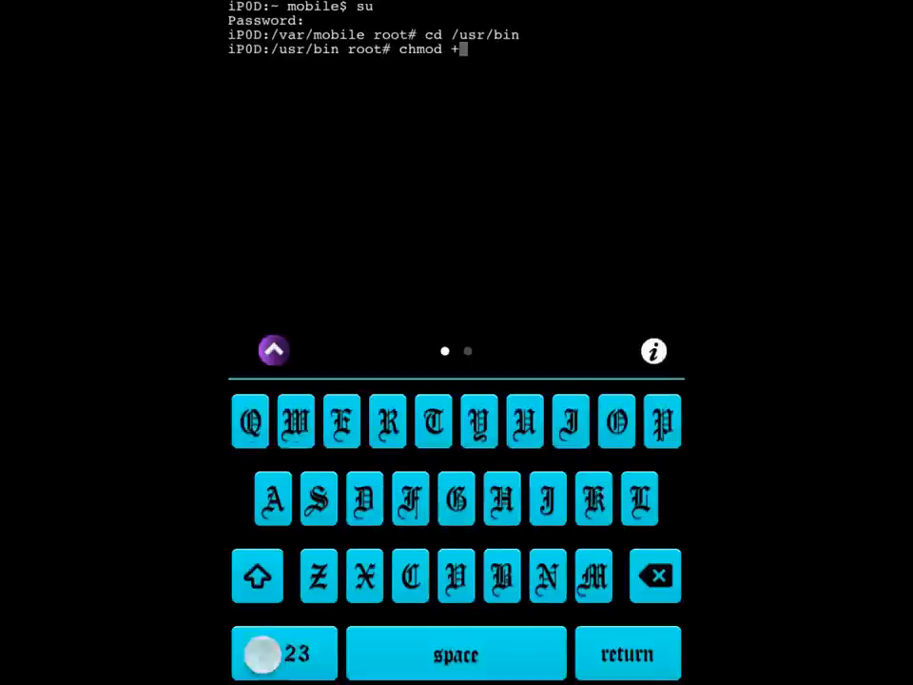
pyautogui.click(364, 575)
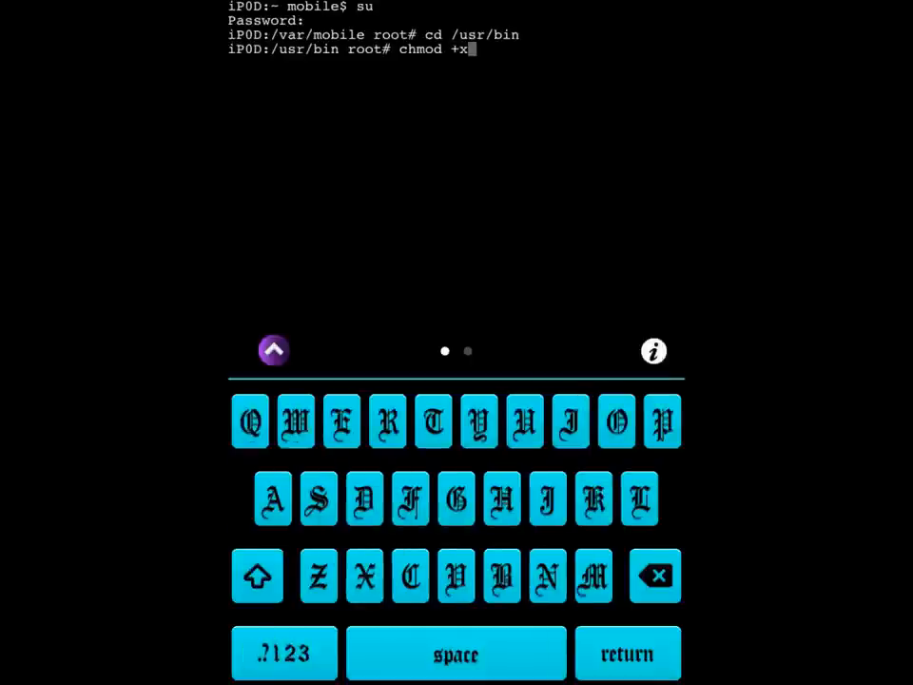
pyautogui.click(456, 655)
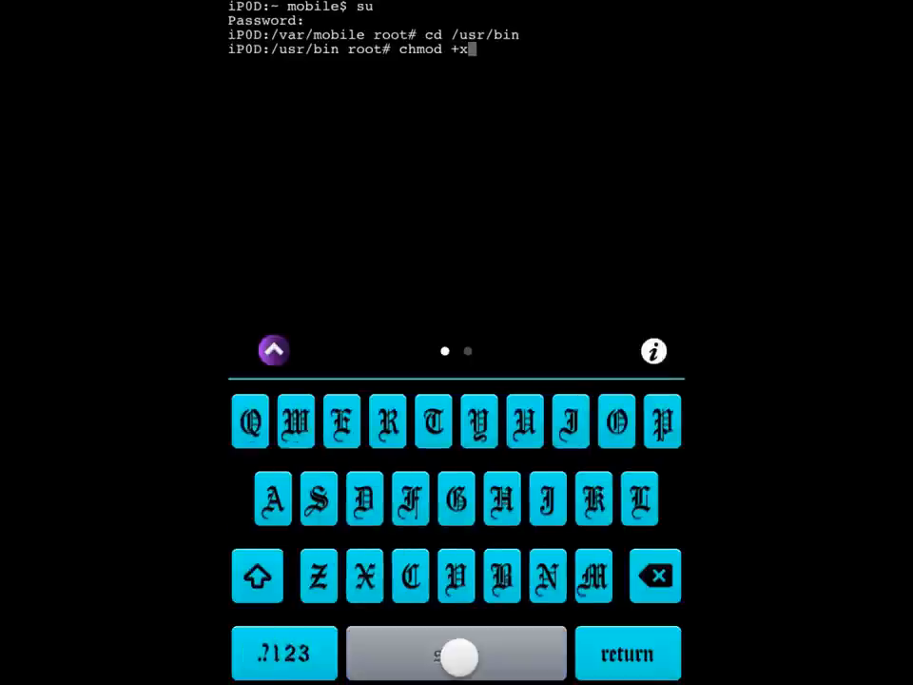
pyautogui.click(286, 655)
pyautogui.write(' /s')
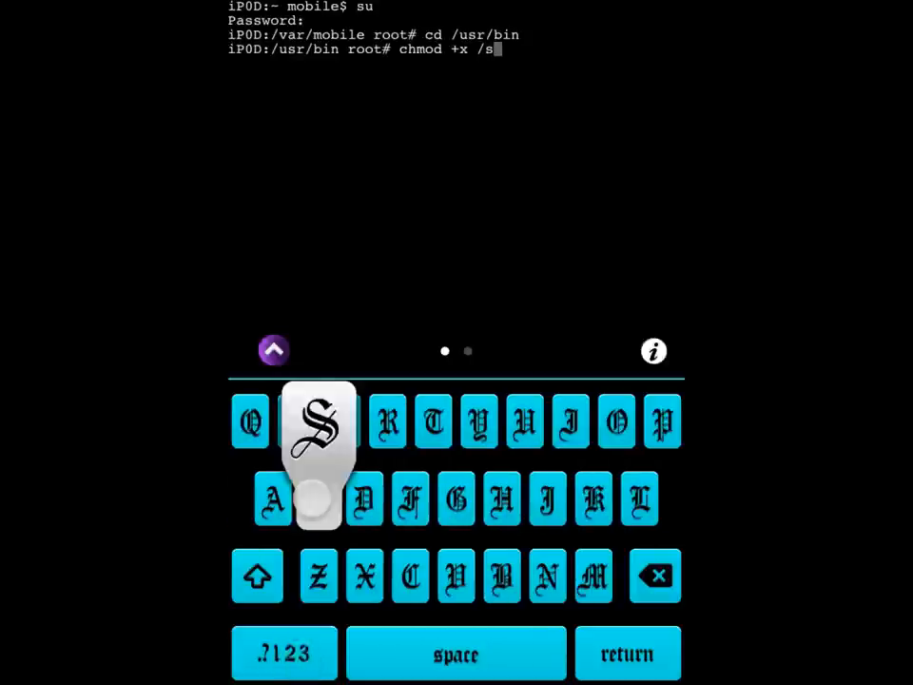
pyautogui.click(388, 422)
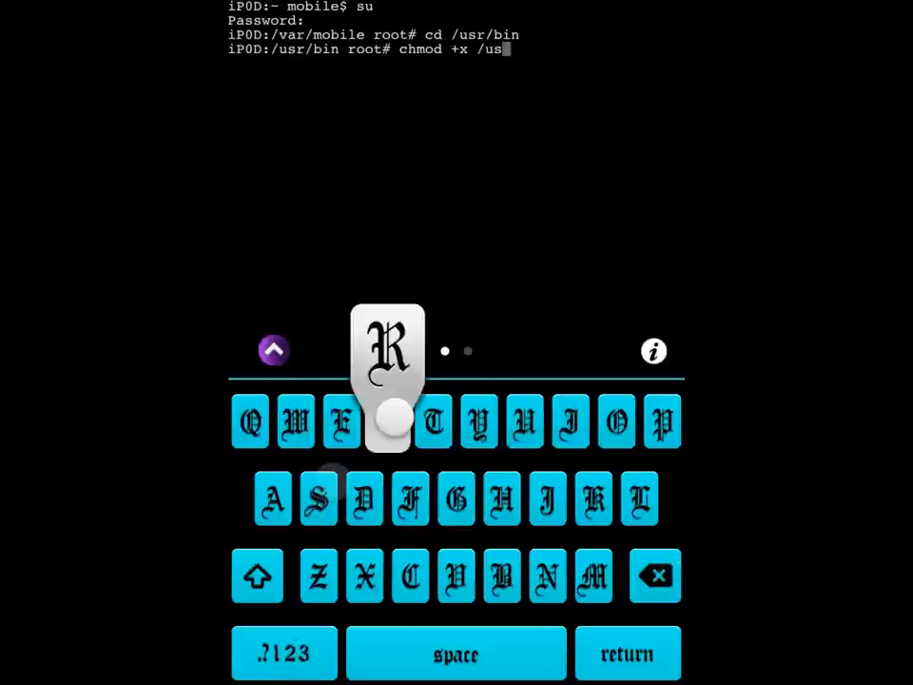
pyautogui.click(388, 423)
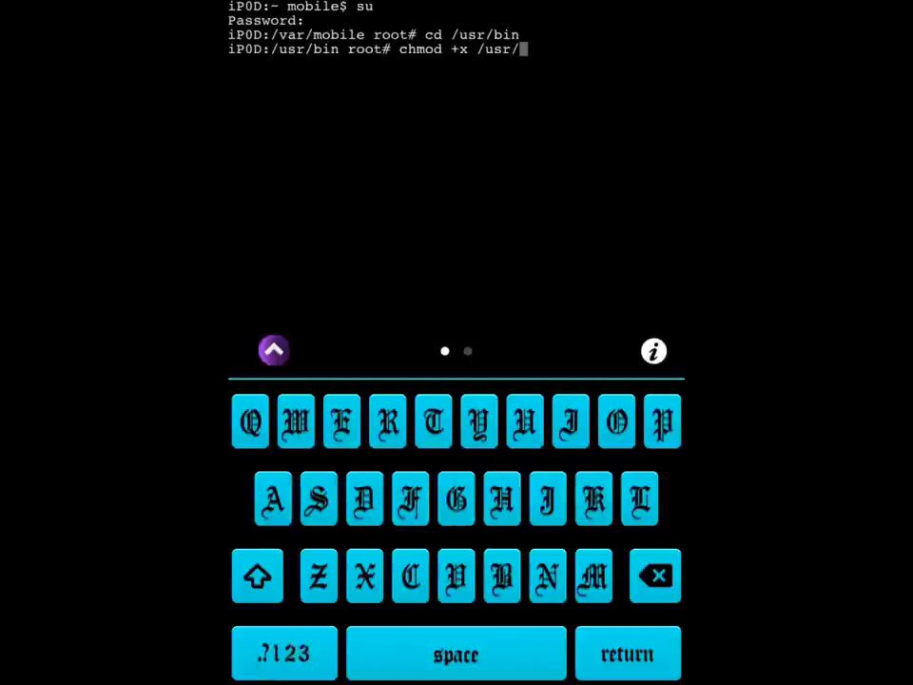
pyautogui.click(284, 653)
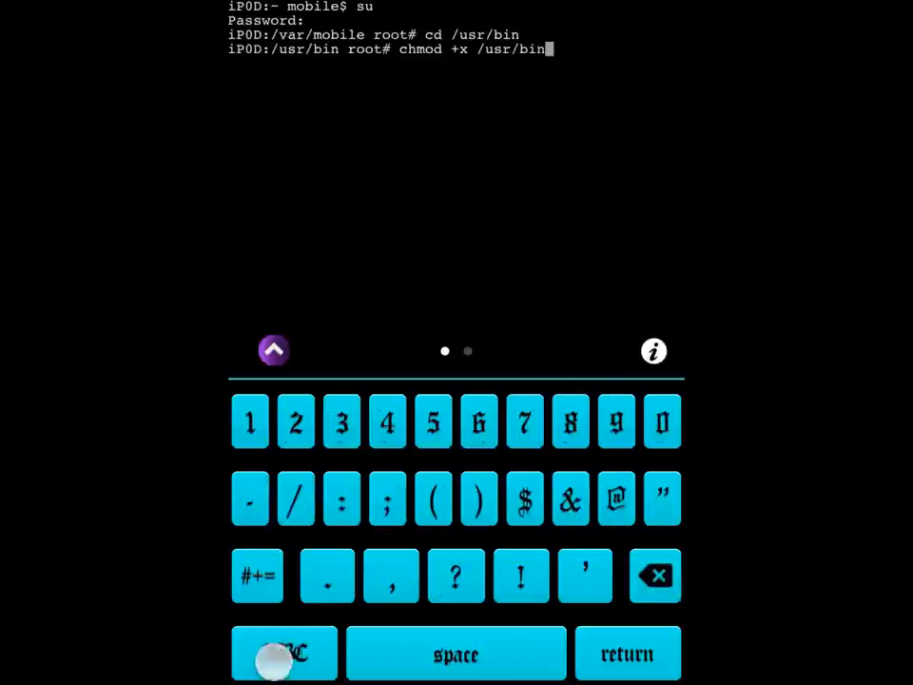
pyautogui.click(295, 499)
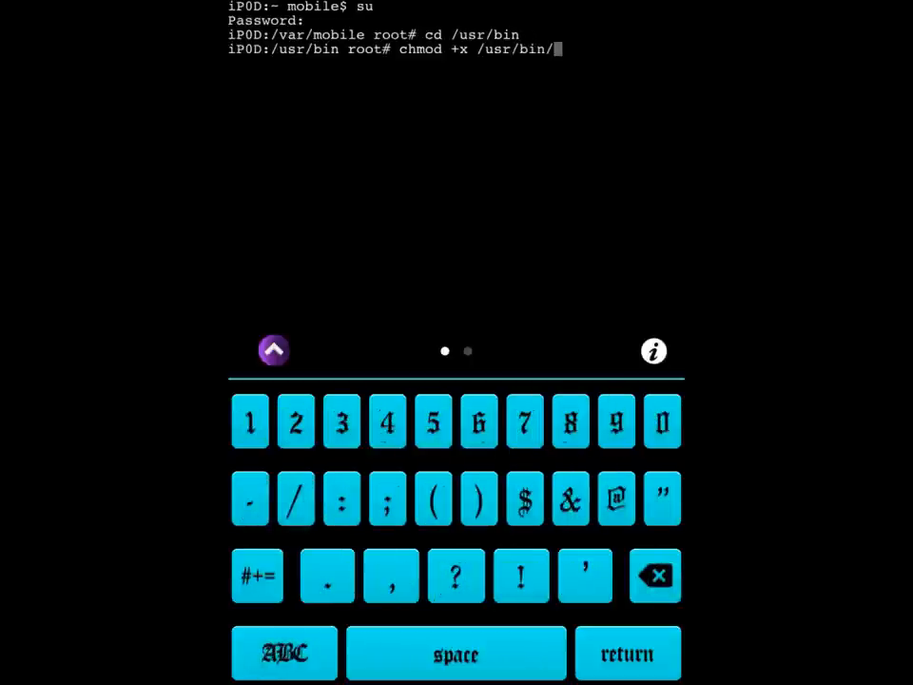
pyautogui.click(285, 653)
pyautogui.write(' mp.p')
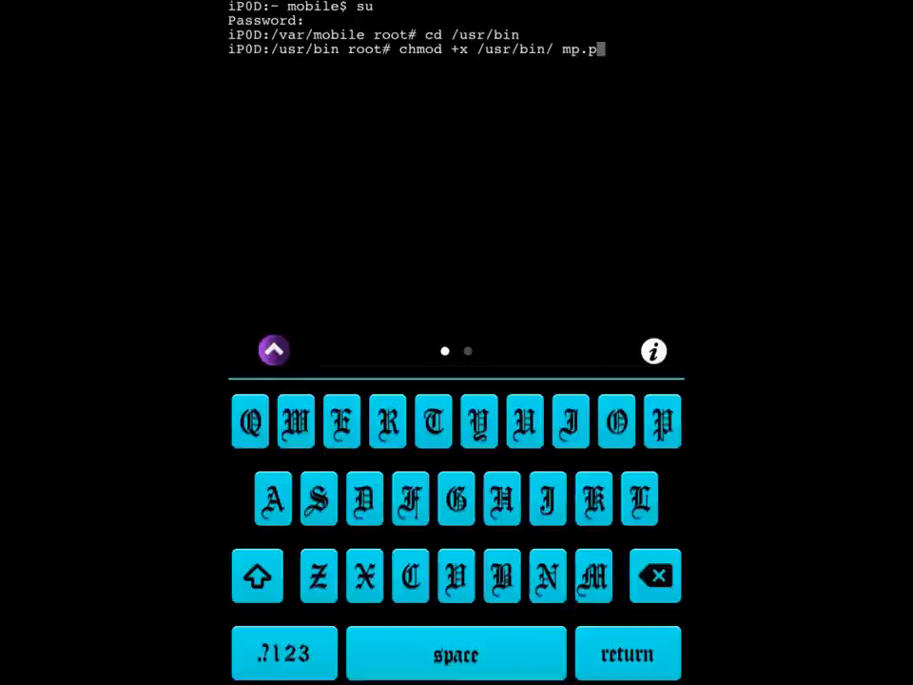
pyautogui.write('atch')
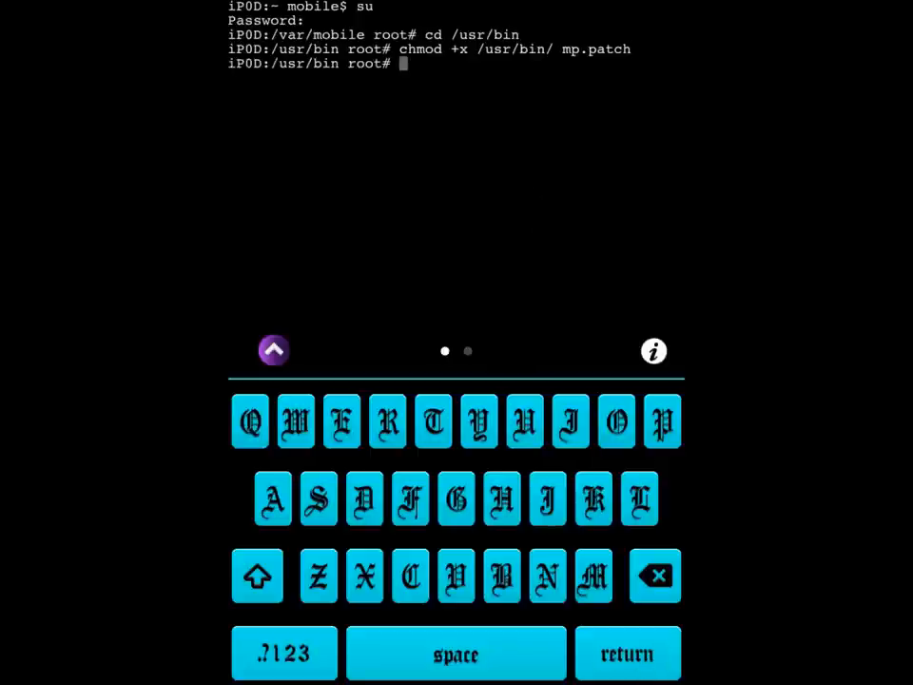
# Step: Run mp.patch 255.255.255.255 so it reports Patching: 255.255.255.255
pyautogui.click(593, 575)
pyautogui.write('mp.patch')
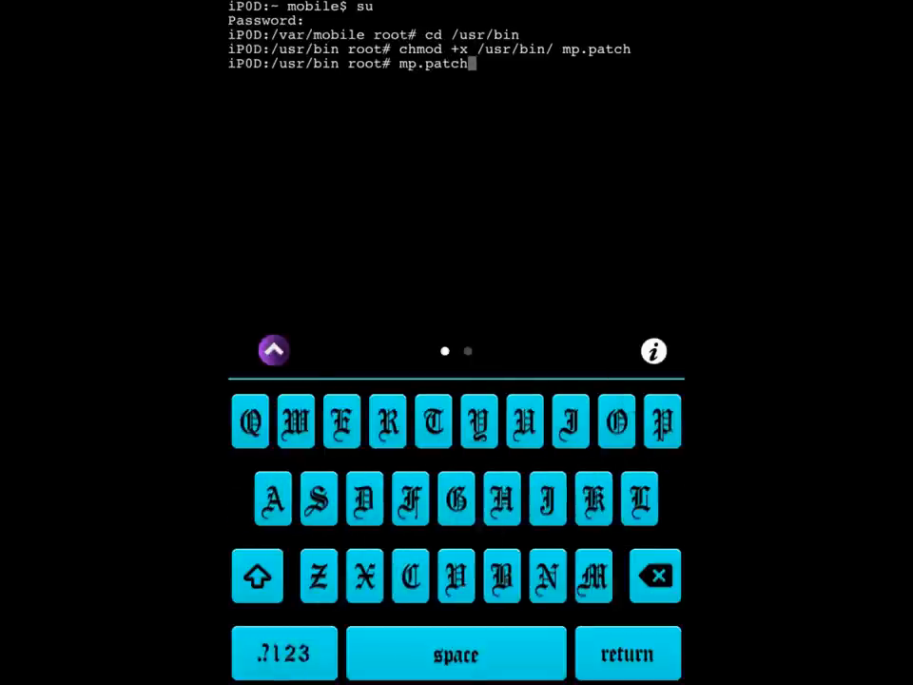
pyautogui.click(284, 655)
pyautogui.write(' 255.255.255.255')
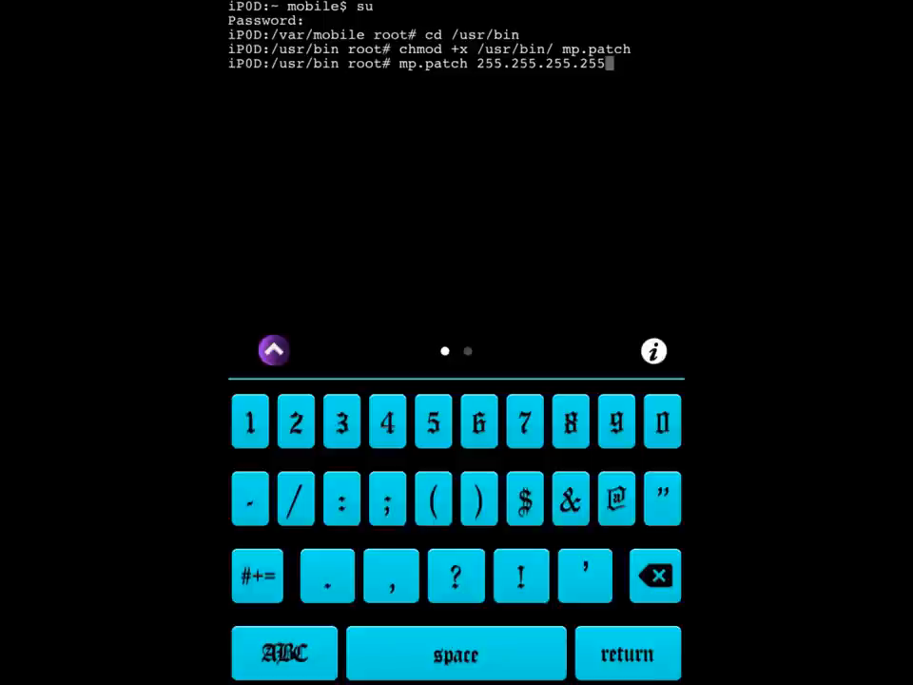
pyautogui.click(285, 655)
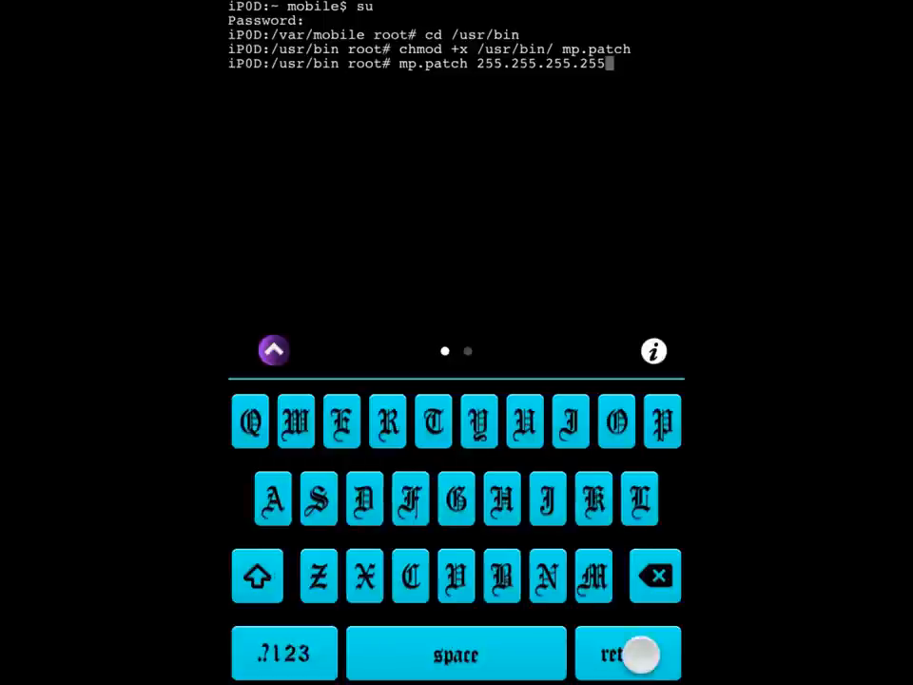
pyautogui.click(628, 655)
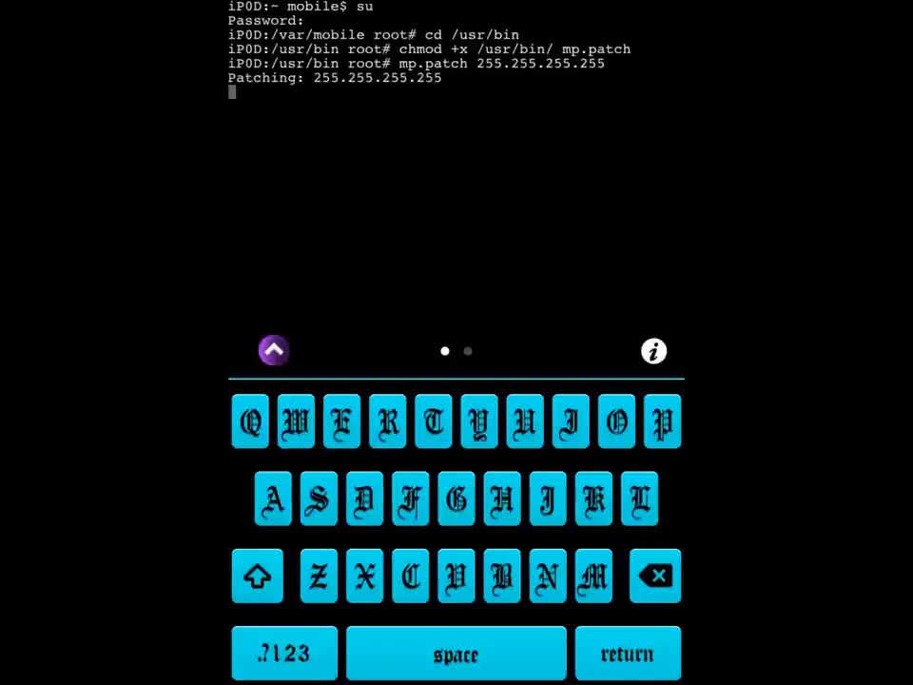